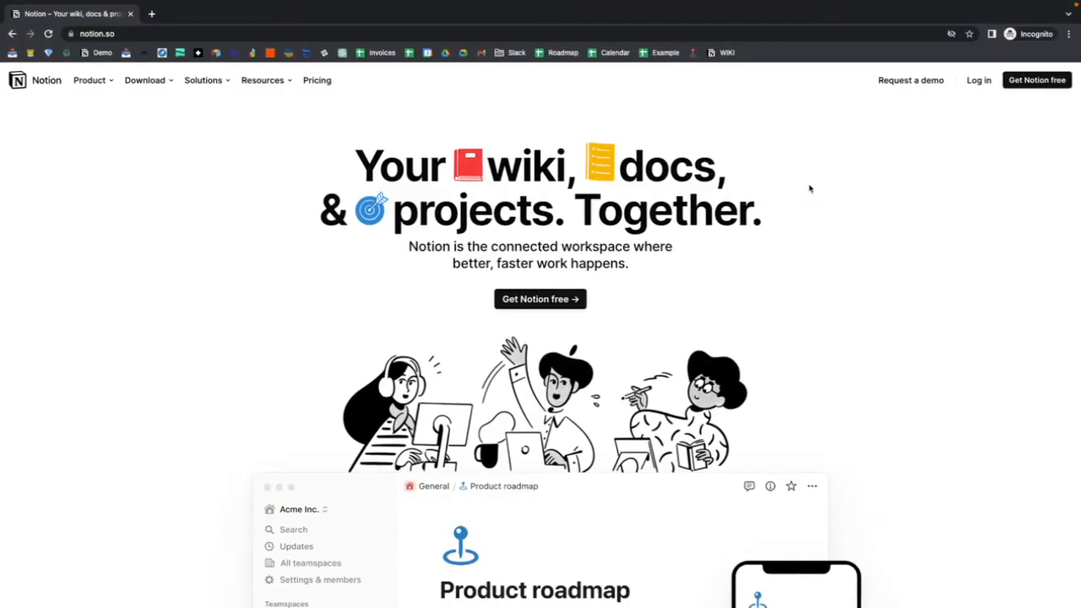
- Scroll through the notion.so homepage features and switch the Product demo to Calendar view
{"action": "scroll", "scroll_direction": "down", "scroll_amount": 3}
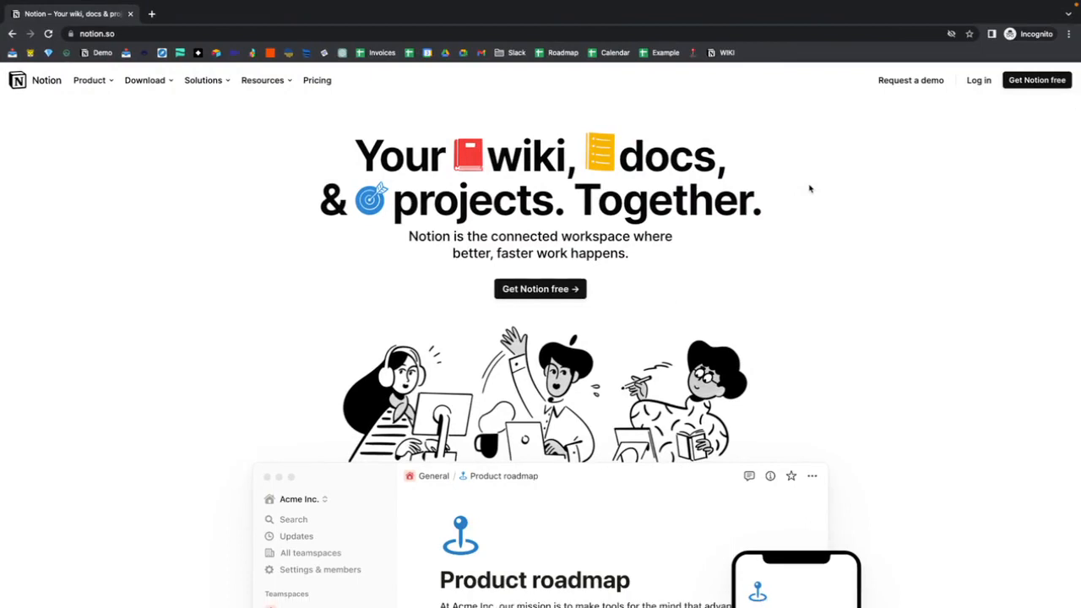
{"action": "scroll", "scroll_direction": "down", "scroll_amount": 3}
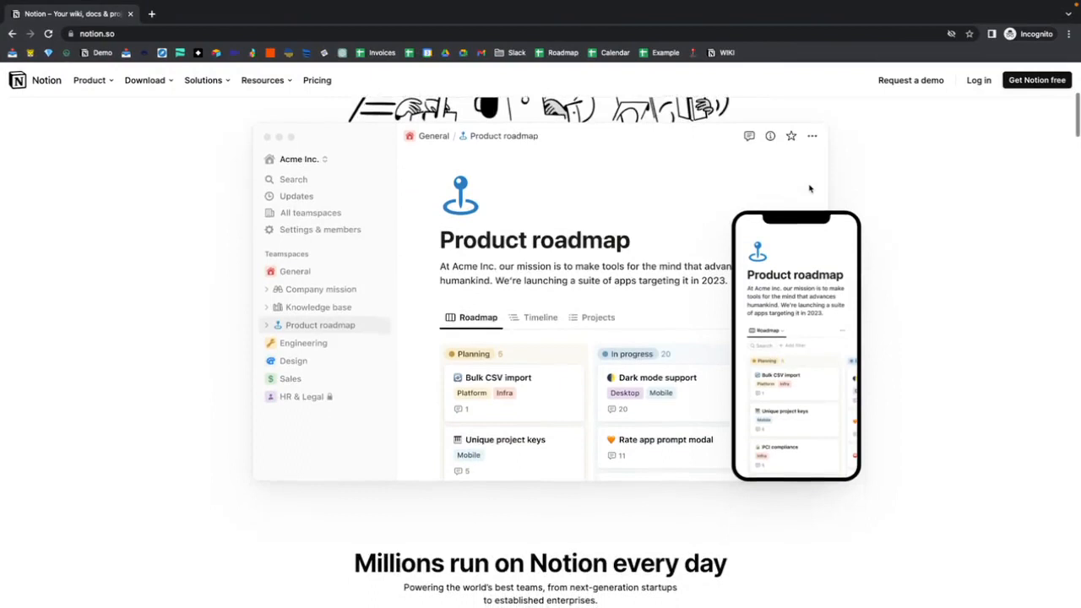
{"action": "scroll", "scroll_direction": "down", "scroll_amount": 3}
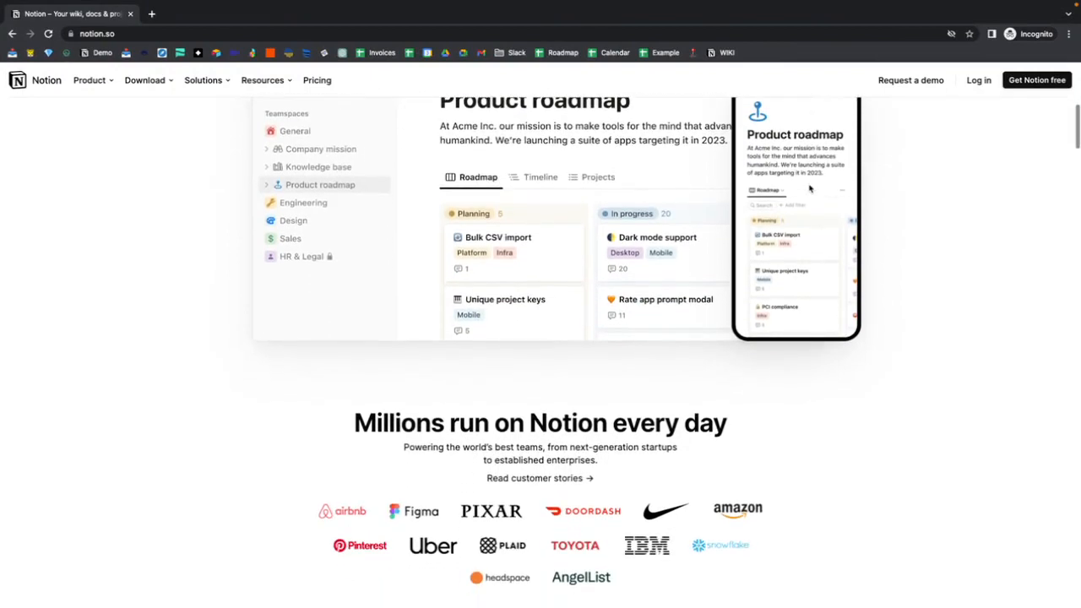
{"action": "scroll", "scroll_direction": "down", "scroll_amount": 3}
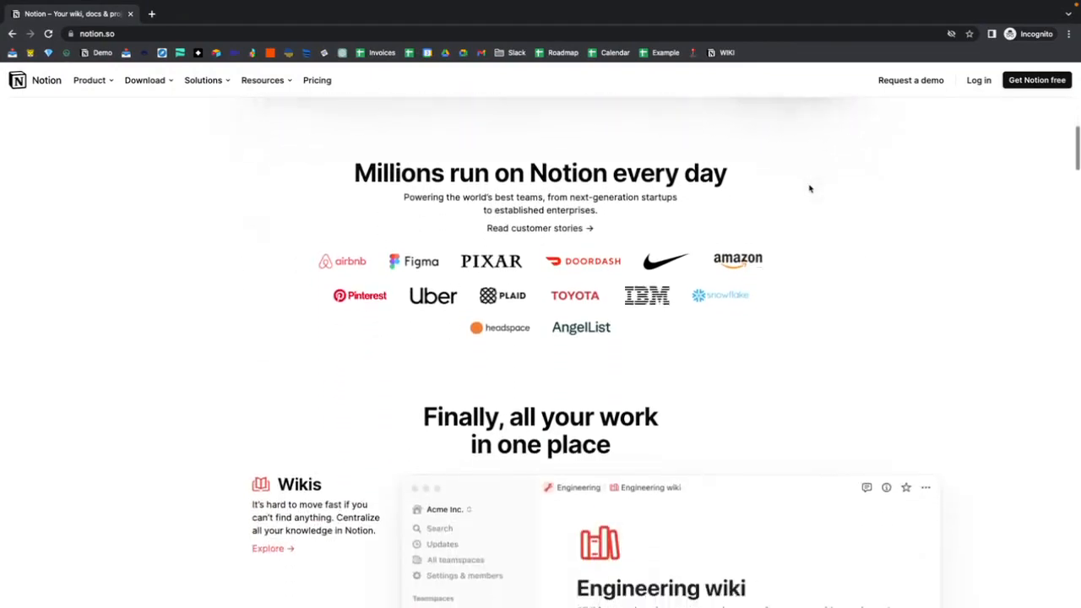
{"action": "scroll", "scroll_direction": "down", "scroll_amount": 3}
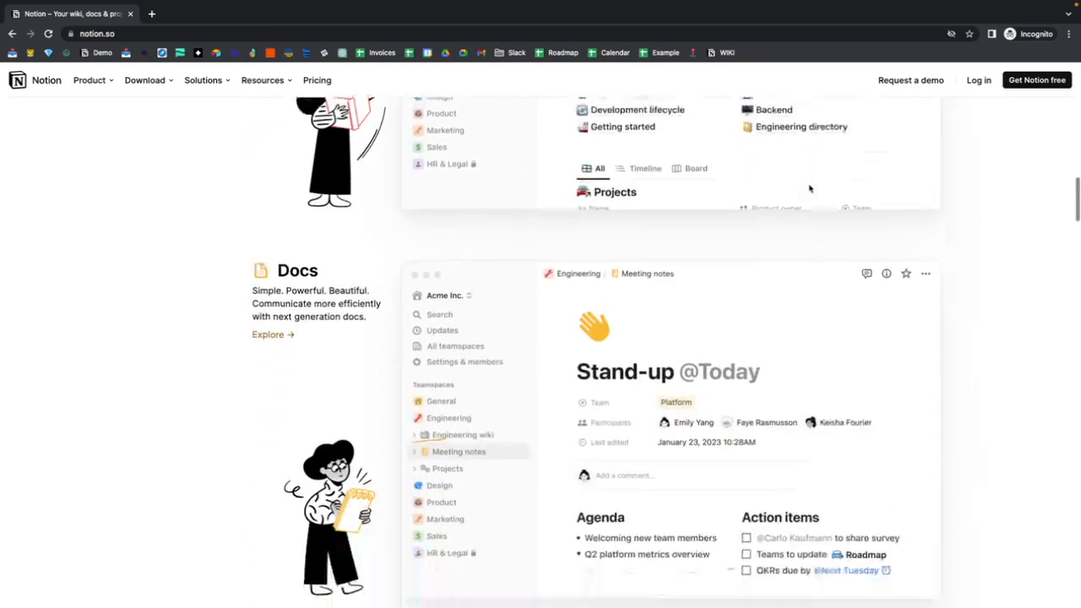
{"action": "scroll", "scroll_direction": "down", "scroll_amount": 3}
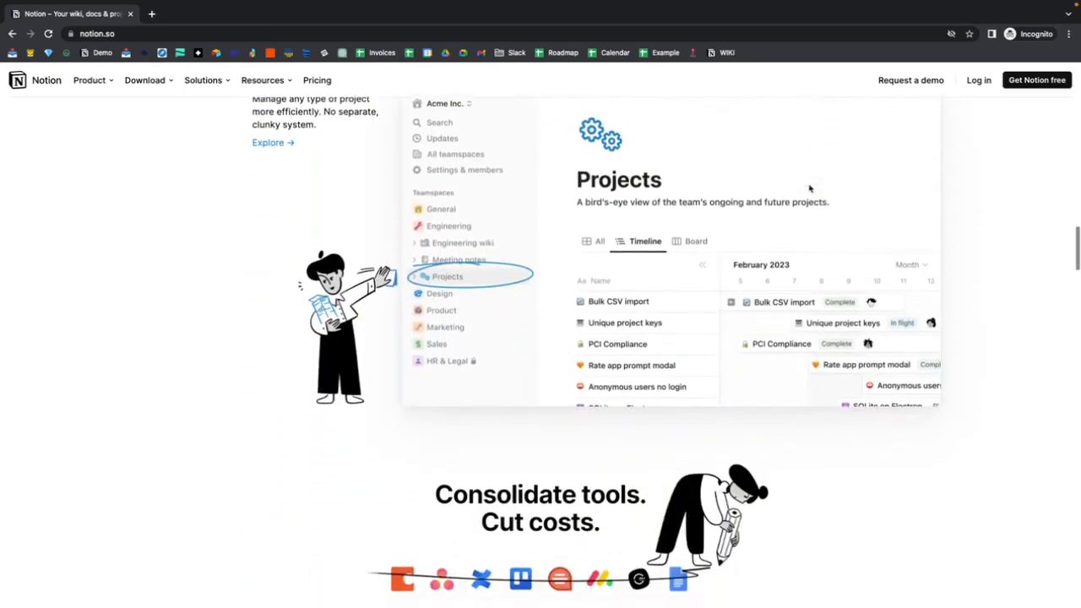
{"action": "scroll", "scroll_direction": "down", "scroll_amount": 3}
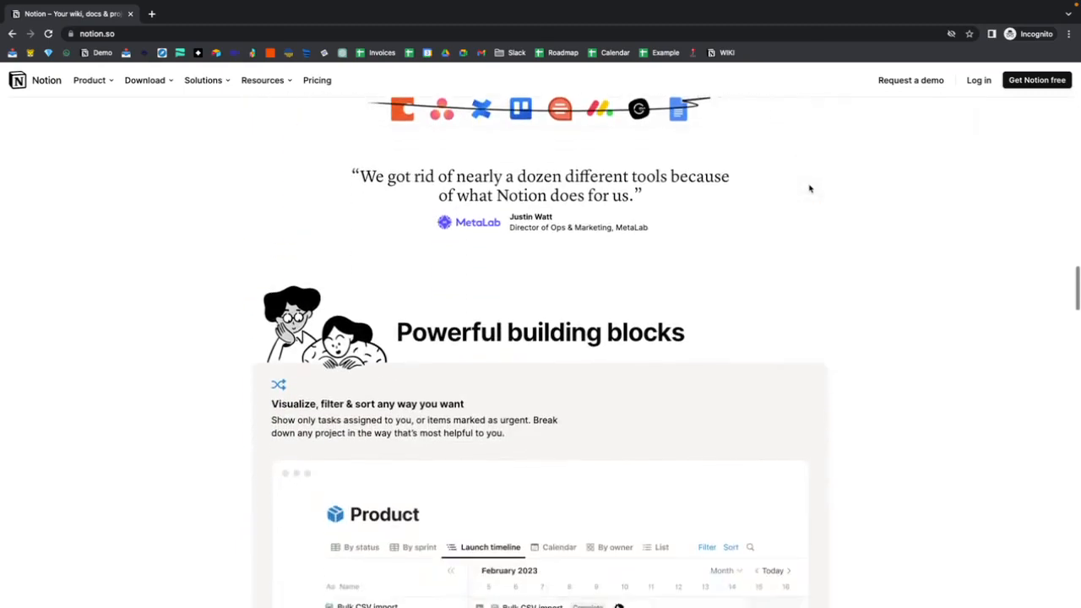
{"action": "left_click", "coordinate": [558, 547]}
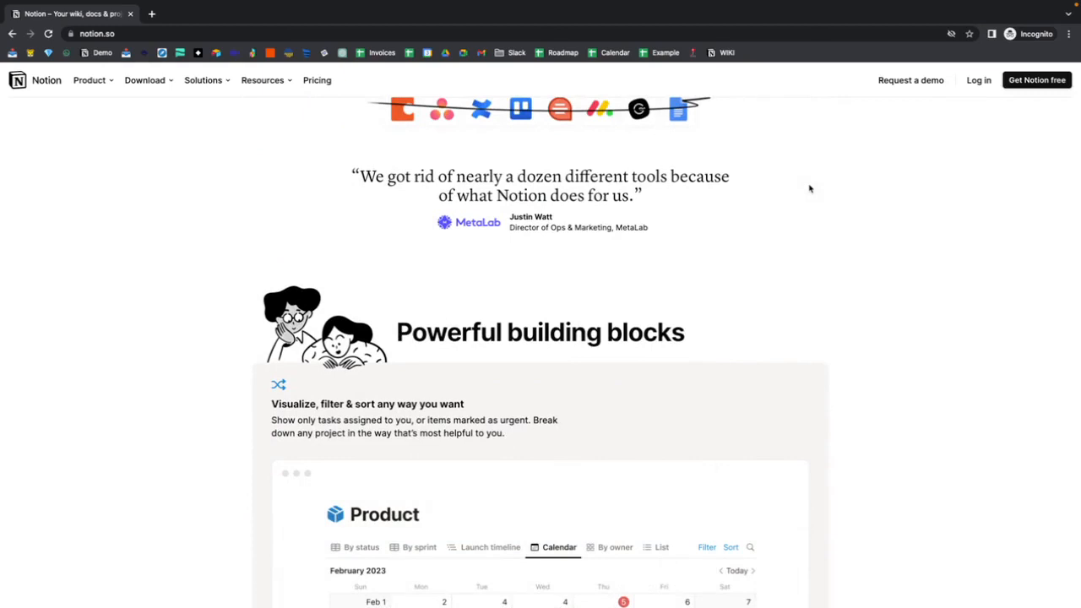
{"action": "left_click", "coordinate": [615, 546]}
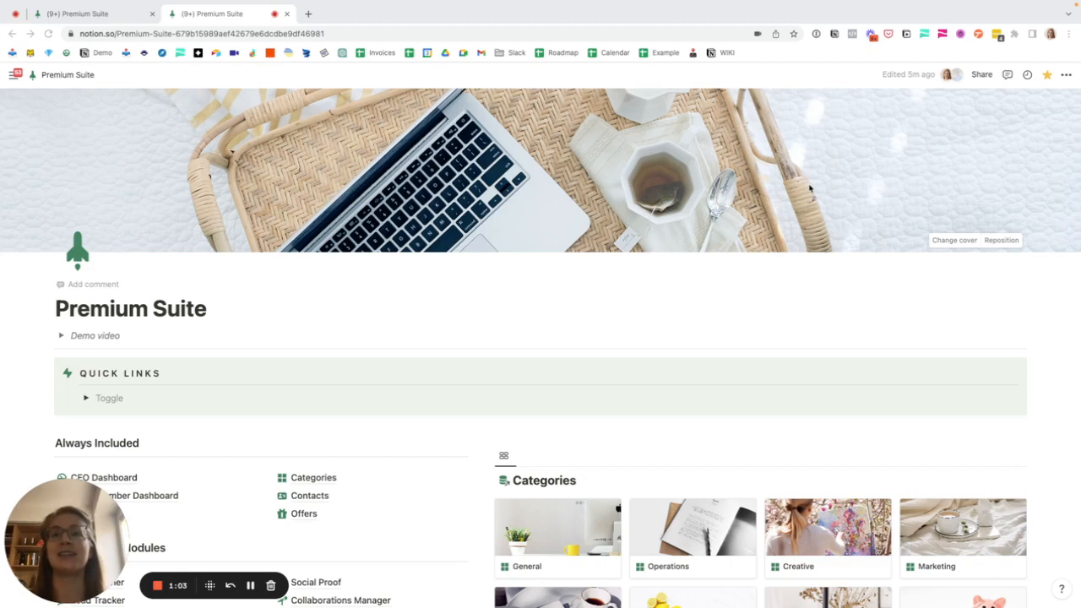
{"action": "scroll", "scroll_direction": "down", "scroll_amount": 3}
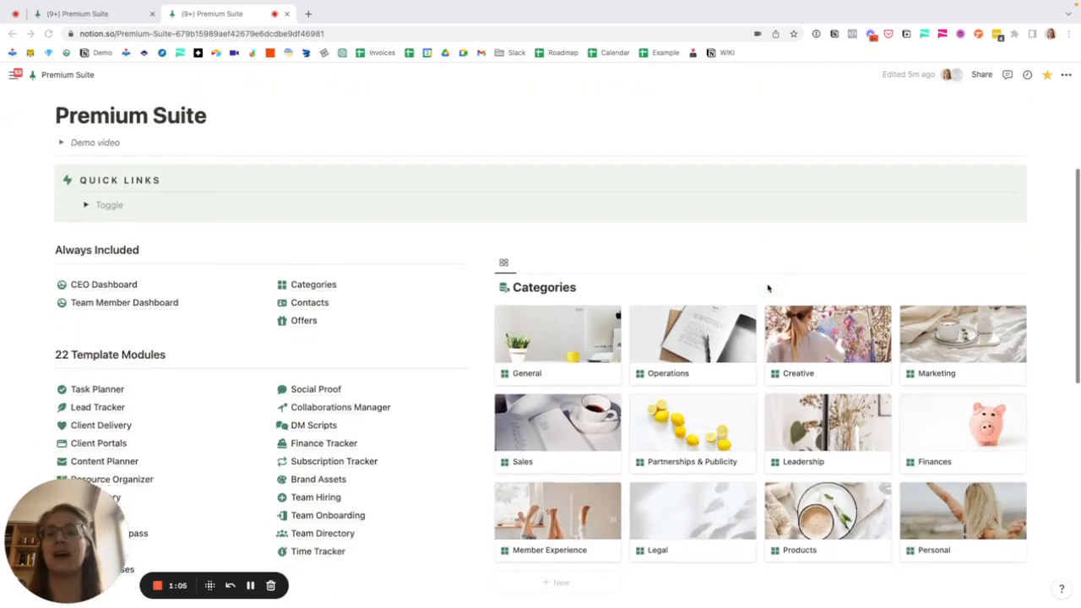
{"action": "scroll", "scroll_direction": "down", "scroll_amount": 3}
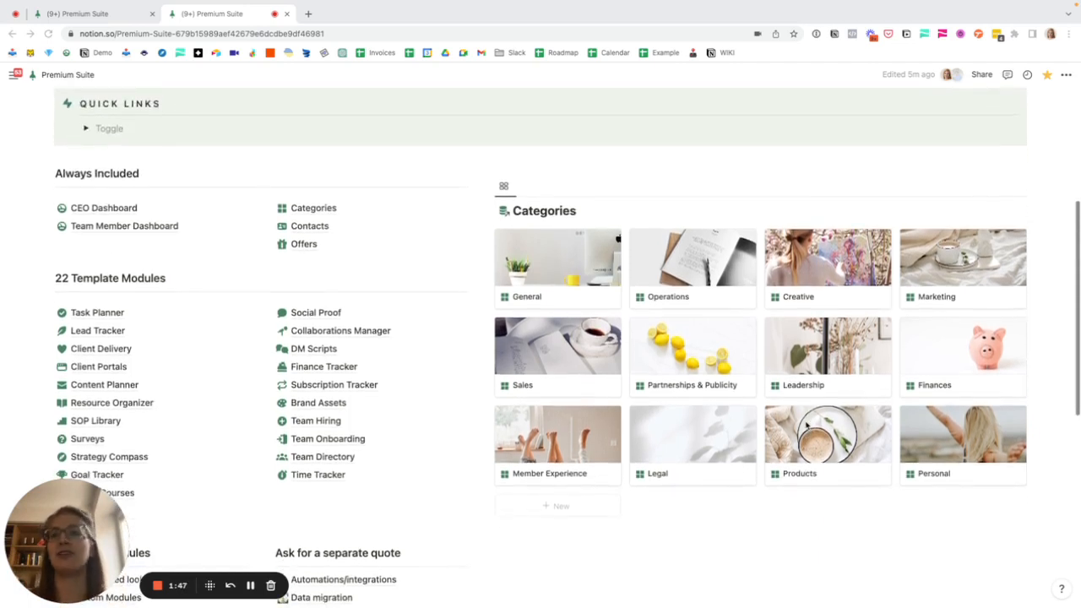
{"action": "scroll", "scroll_direction": "down", "scroll_amount": 3}
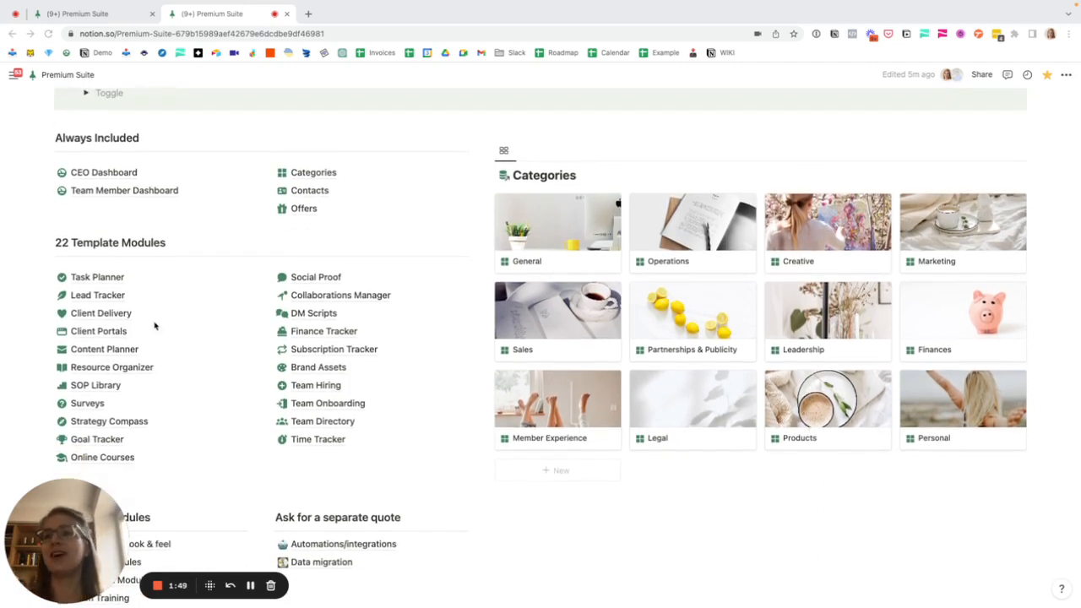
- Open the Lead Tracker module and scroll down to its Sales Pipeline board
{"action": "left_click", "coordinate": [98, 294]}
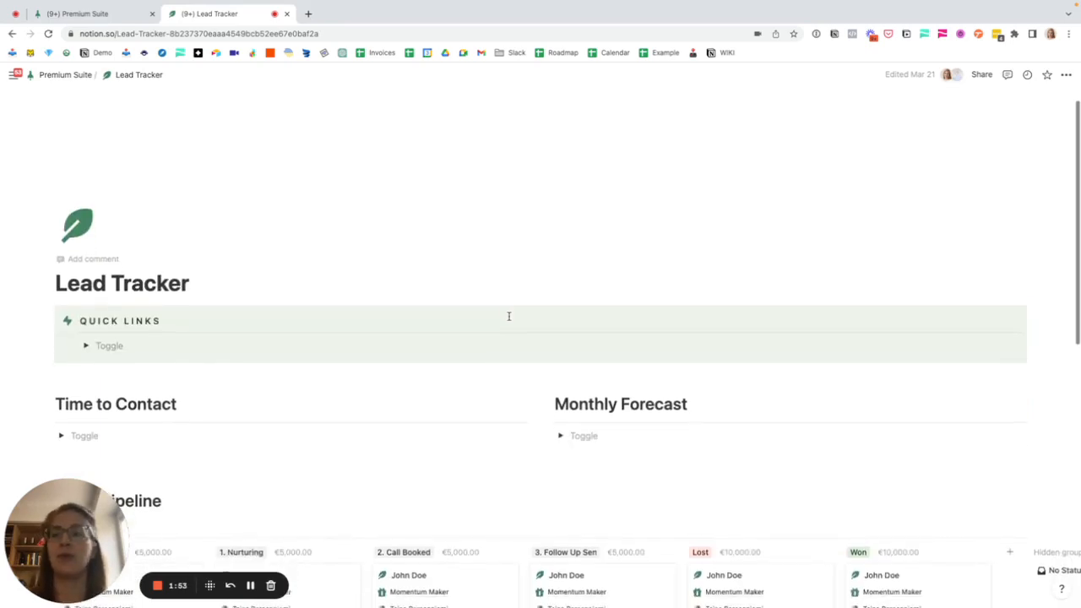
{"action": "scroll", "scroll_direction": "down", "scroll_amount": 3}
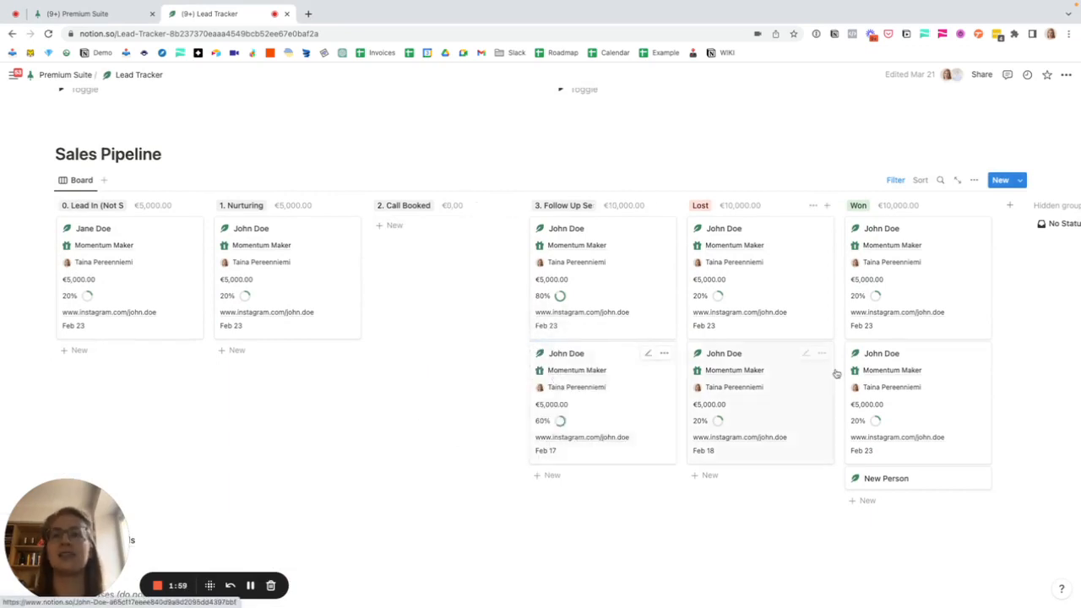
{"action": "mouse_move", "coordinate": [862, 450]}
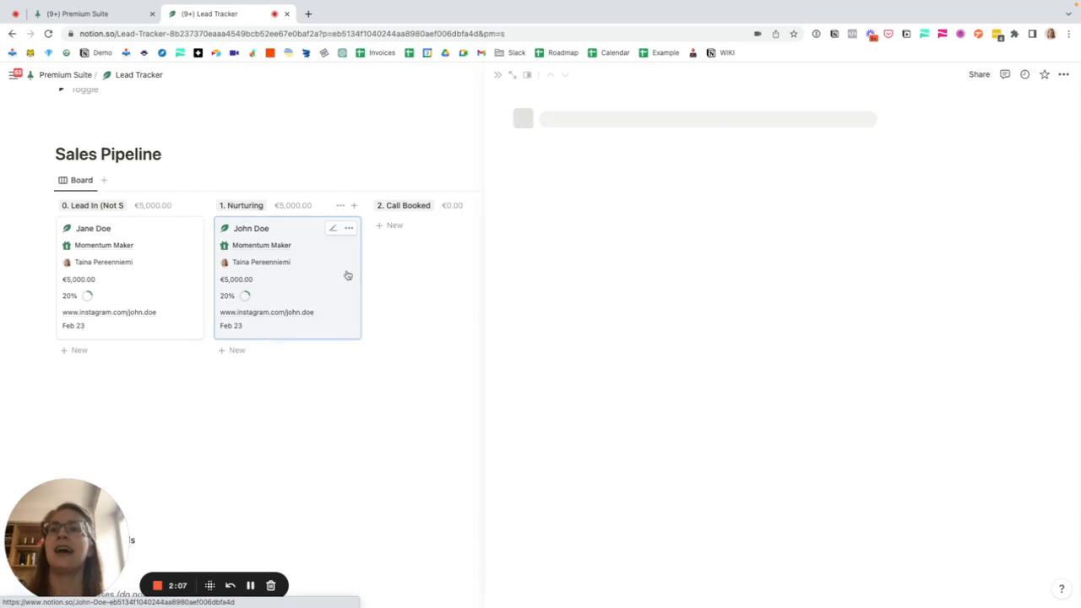
- Open the Nurturing John Doe lead, review its calls and notes, and return to Premium Suite
{"action": "left_click", "coordinate": [251, 228]}
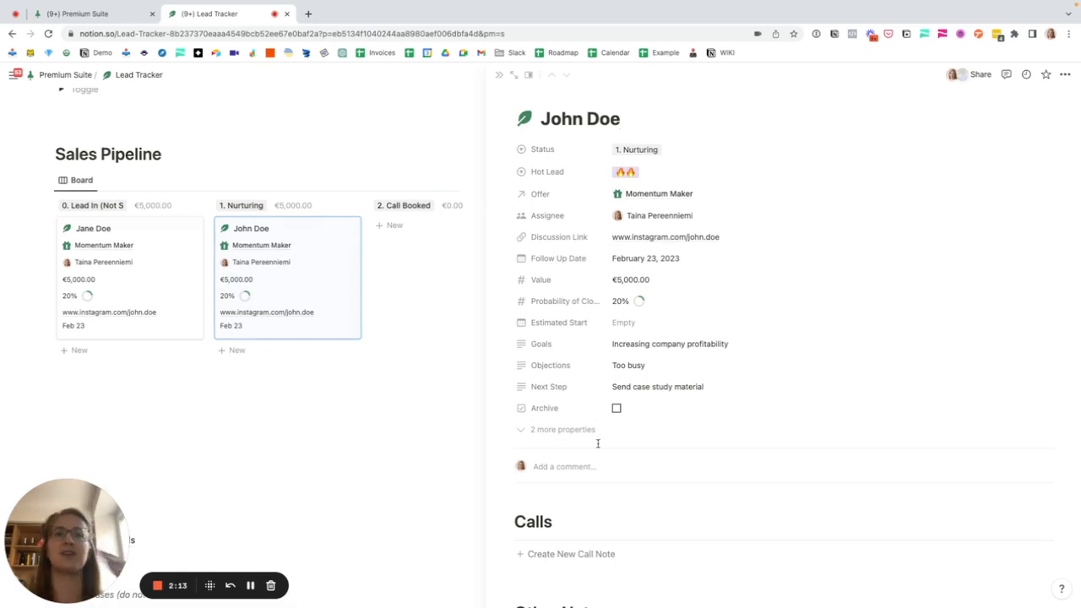
{"action": "scroll", "scroll_direction": "down", "scroll_amount": 3}
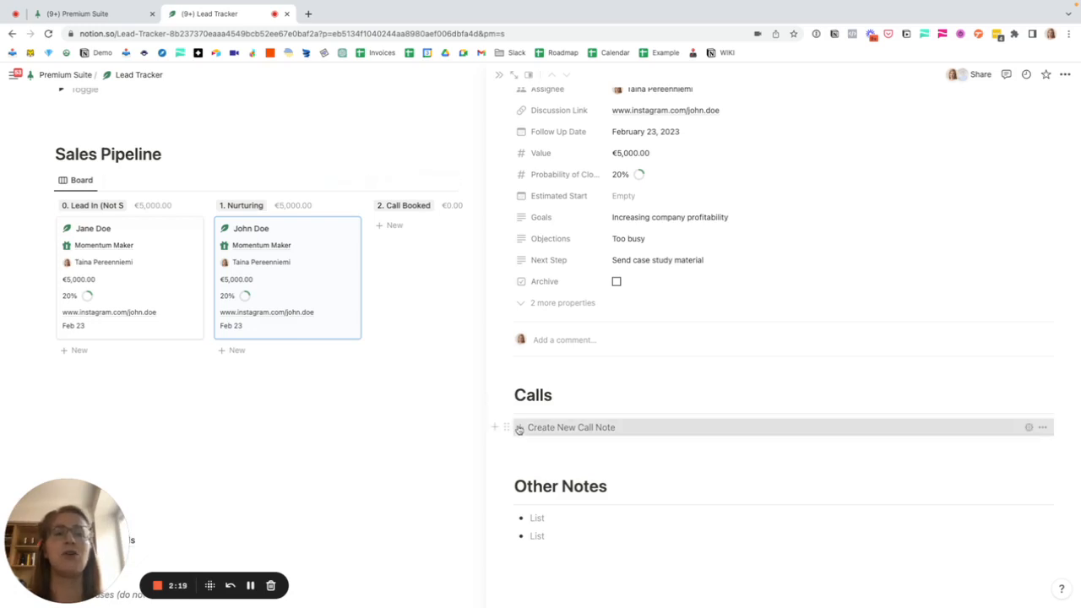
{"action": "left_click", "coordinate": [570, 426]}
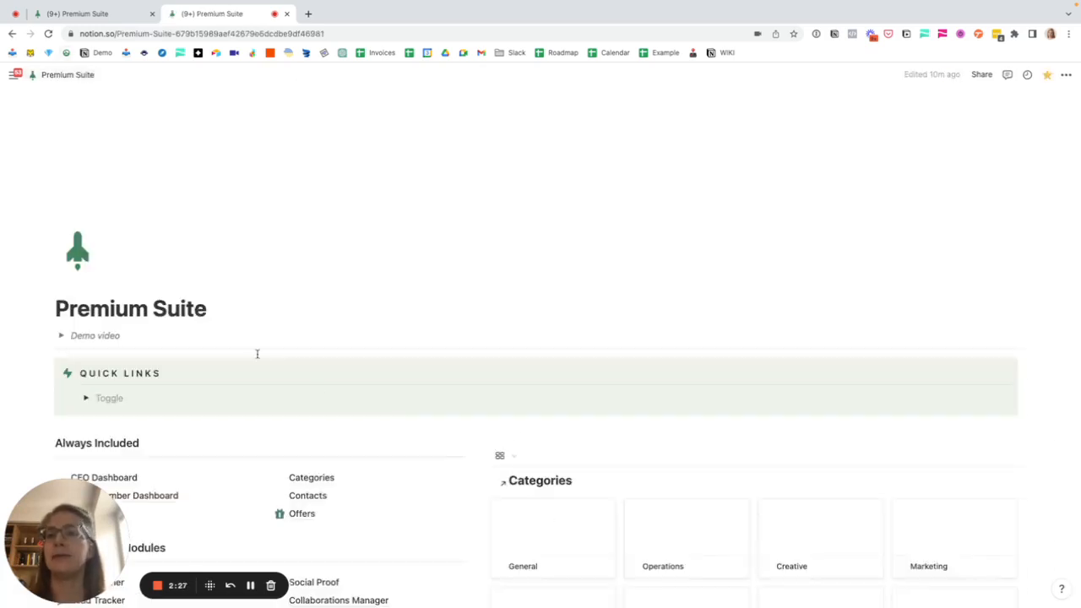
{"action": "scroll", "scroll_direction": "down", "scroll_amount": 3}
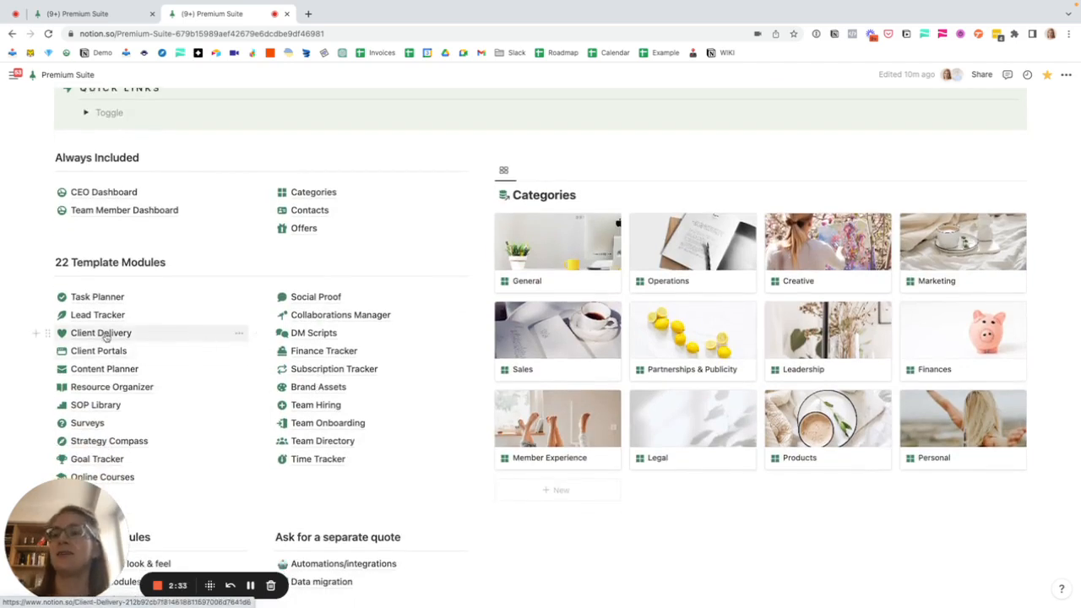
- Open Client Delivery and drag the Program X: Jane Doe card into 3. Offboarding
{"action": "left_click", "coordinate": [100, 332]}
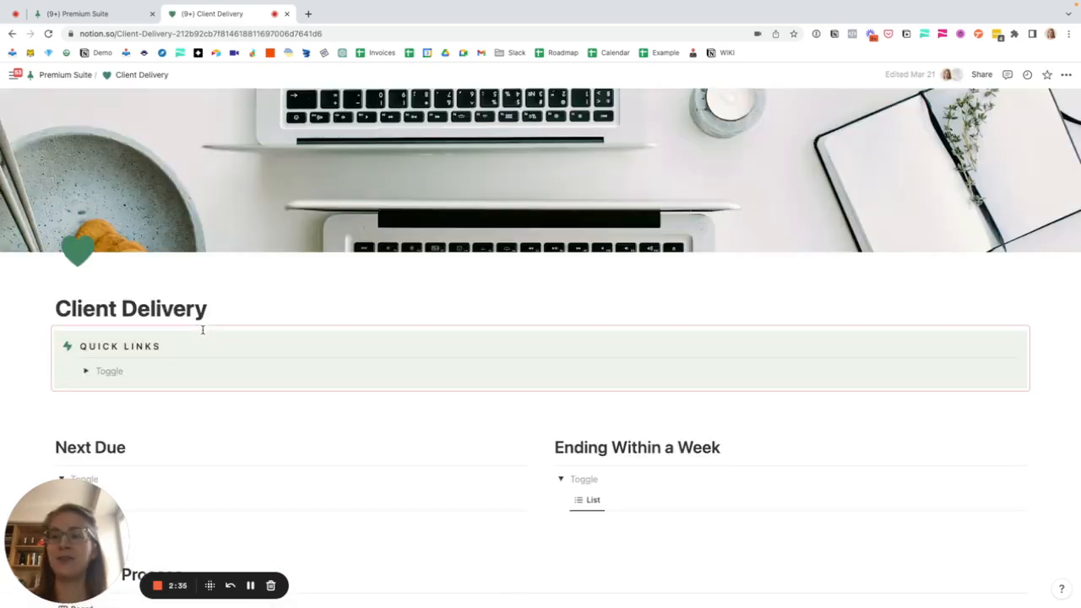
{"action": "scroll", "scroll_direction": "down", "scroll_amount": 3}
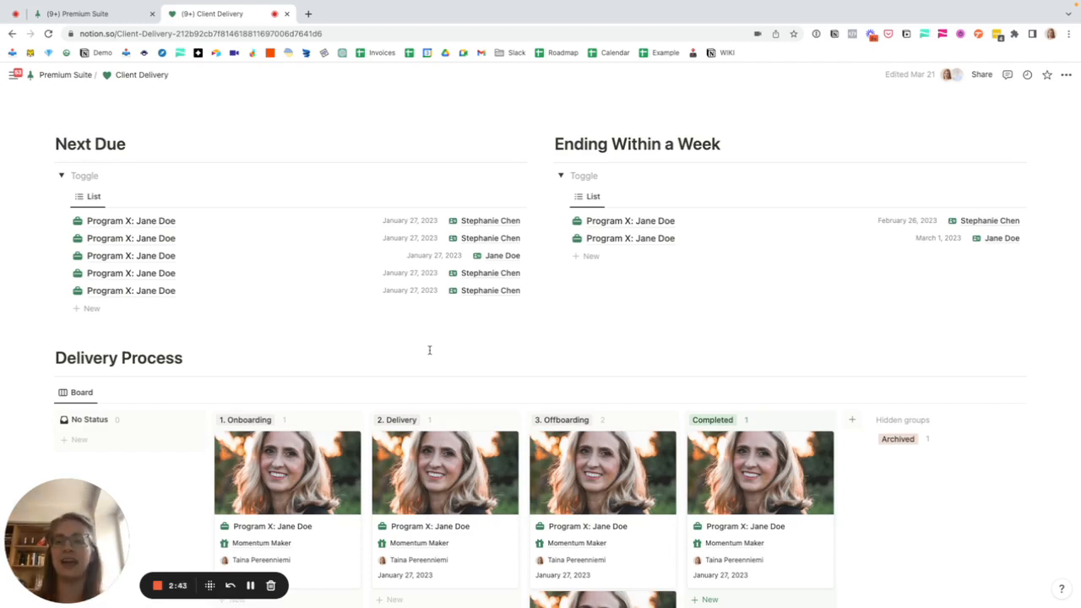
{"action": "scroll", "scroll_direction": "down", "scroll_amount": 3}
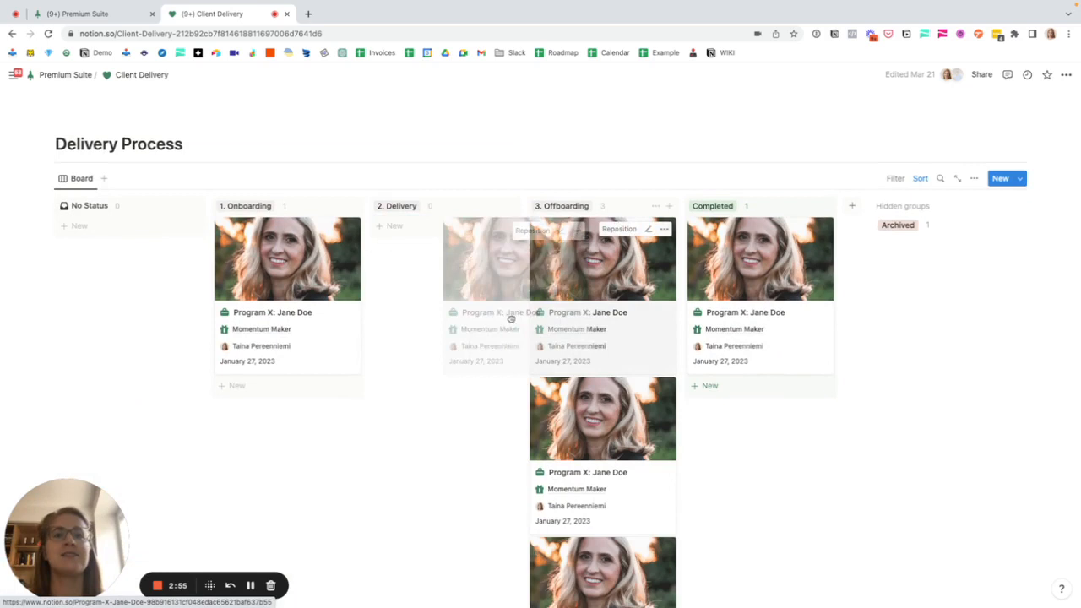
{"action": "left_click_drag", "start_coordinate": [602, 257], "coordinate": [444, 257]}
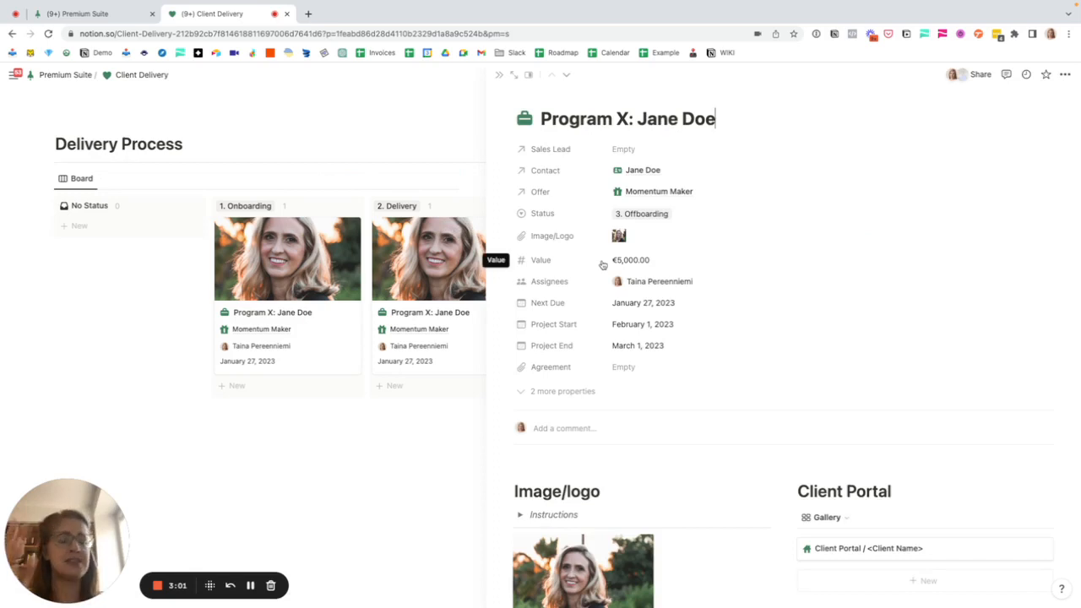
- Scroll through the Jane Doe project's portal, tasks and notes, then return to Premium Suite
{"action": "scroll", "scroll_direction": "down", "scroll_amount": 3}
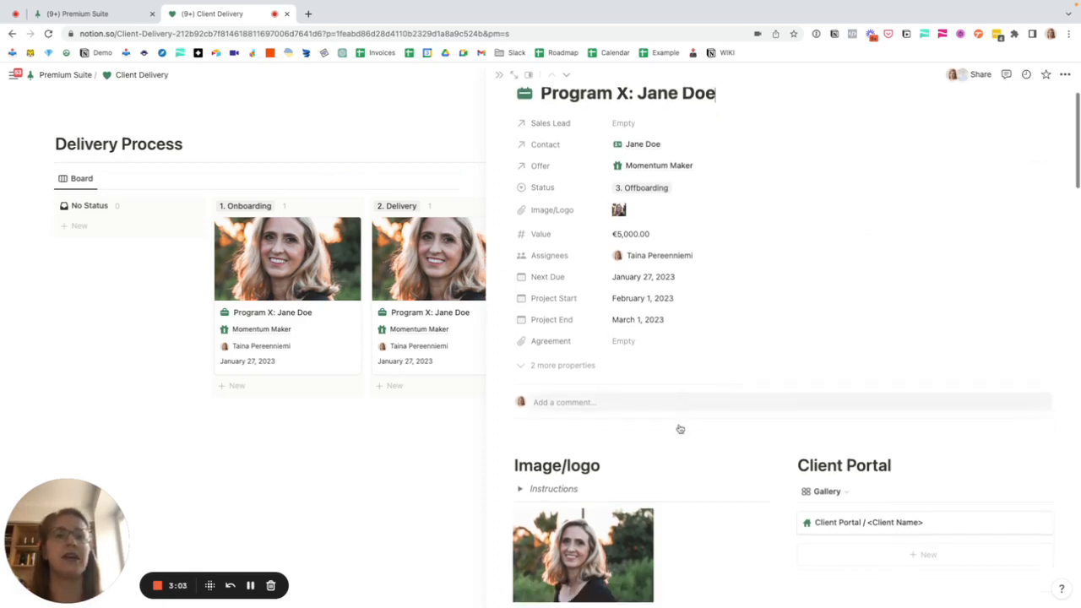
{"action": "scroll", "scroll_direction": "down", "scroll_amount": 3}
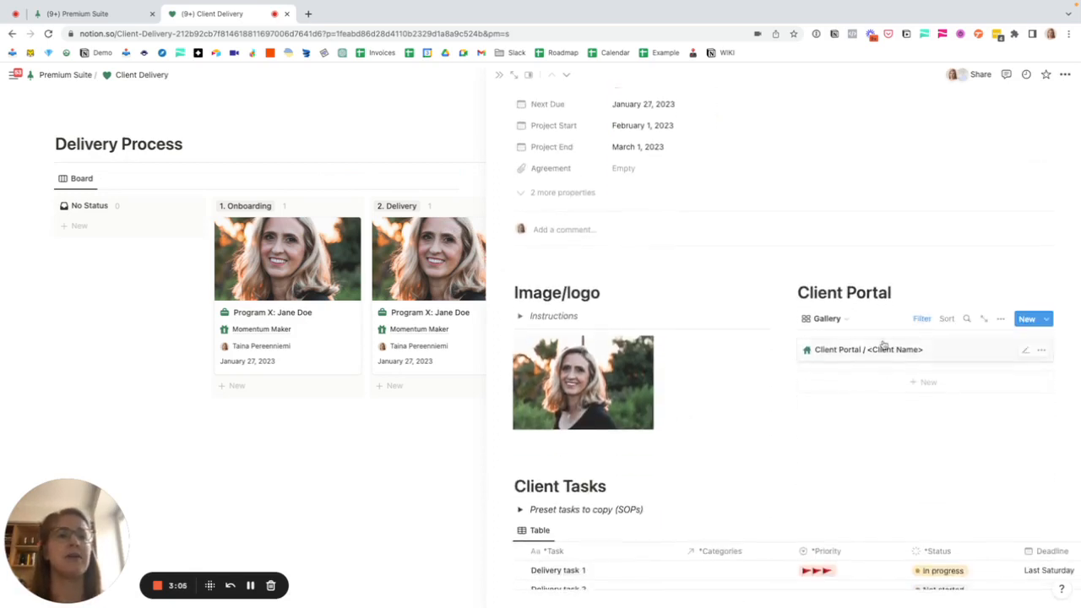
{"action": "scroll", "scroll_direction": "down", "scroll_amount": 3}
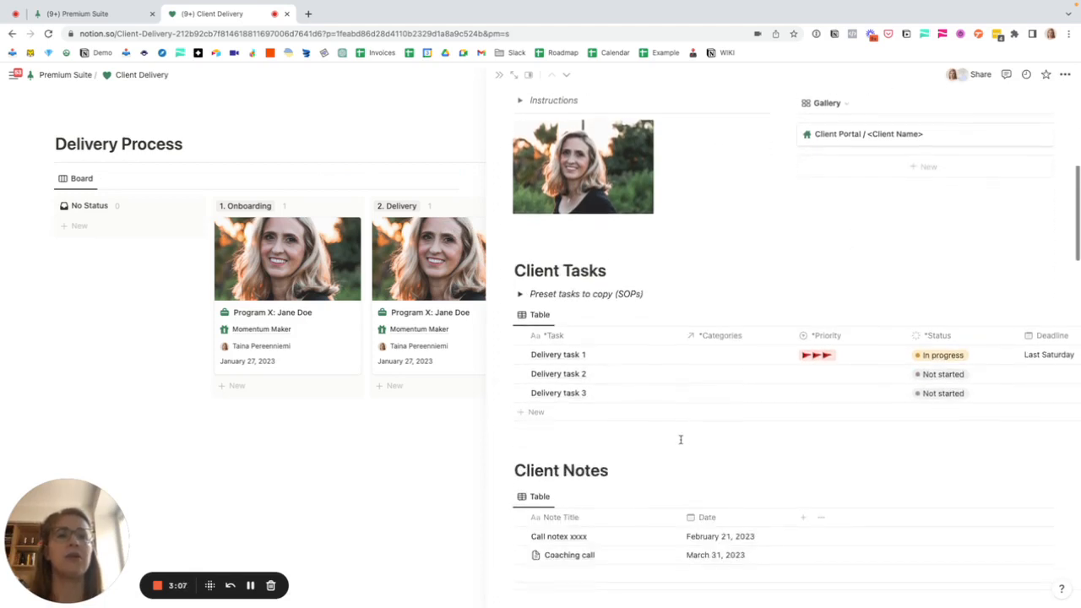
{"action": "scroll", "scroll_direction": "down", "scroll_amount": 3}
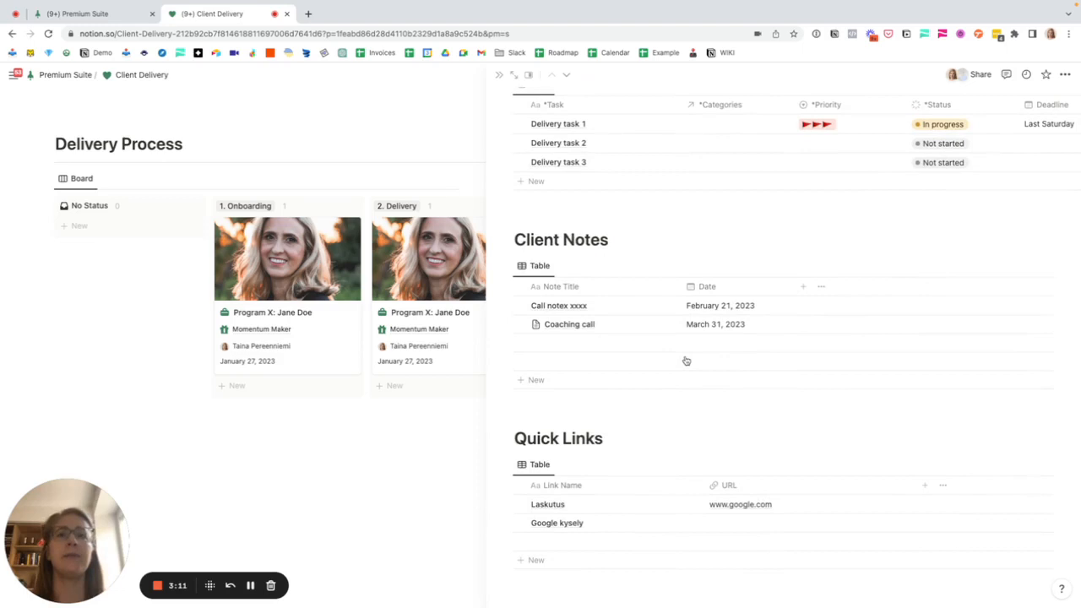
{"action": "mouse_move", "coordinate": [629, 410]}
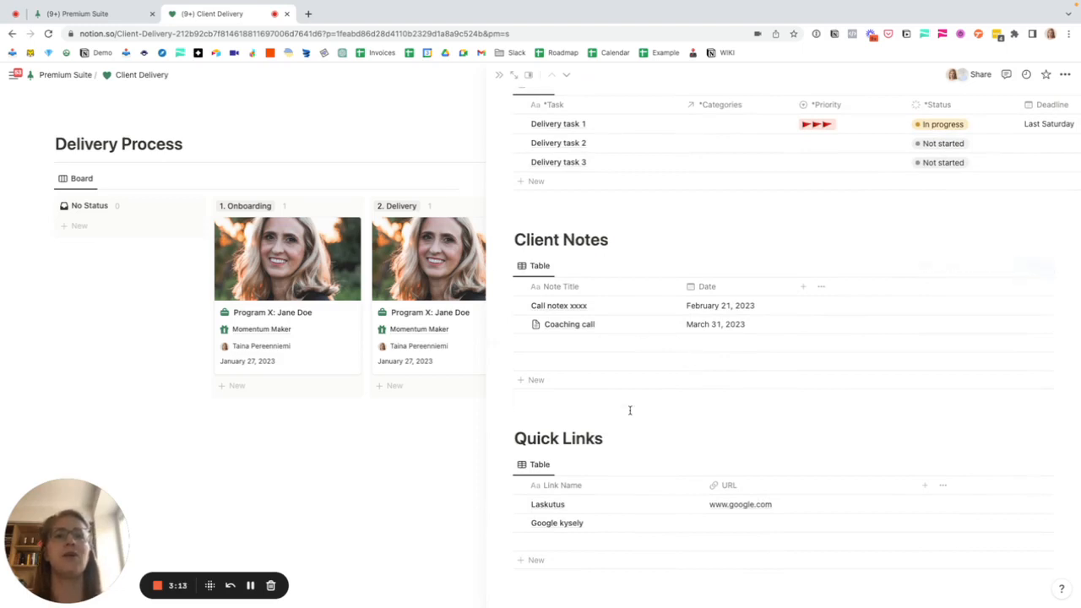
{"action": "scroll", "scroll_direction": "down", "scroll_amount": 3}
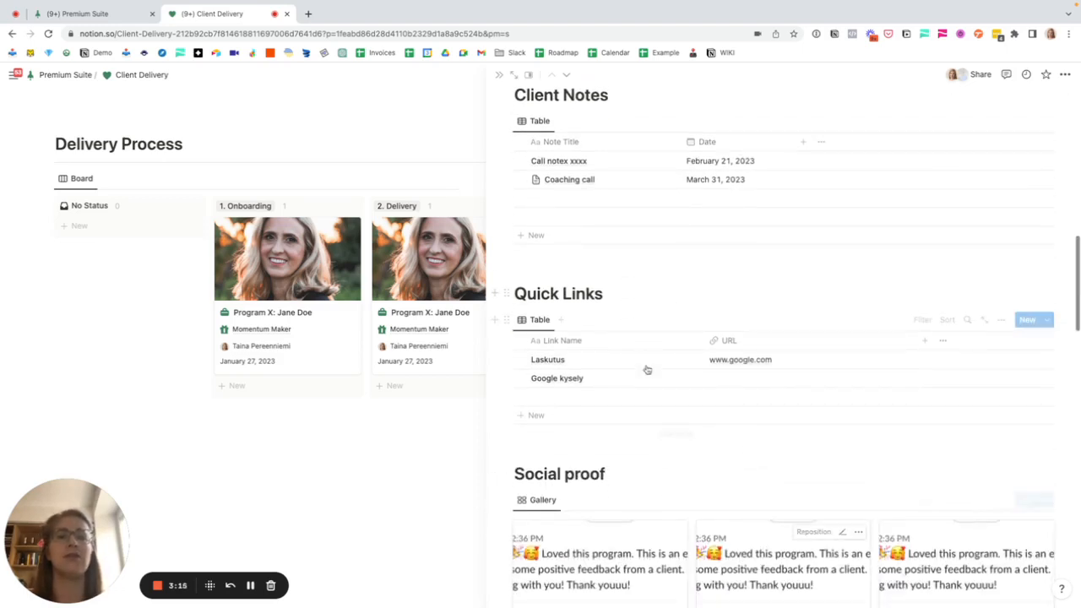
{"action": "scroll", "scroll_direction": "down", "scroll_amount": 3}
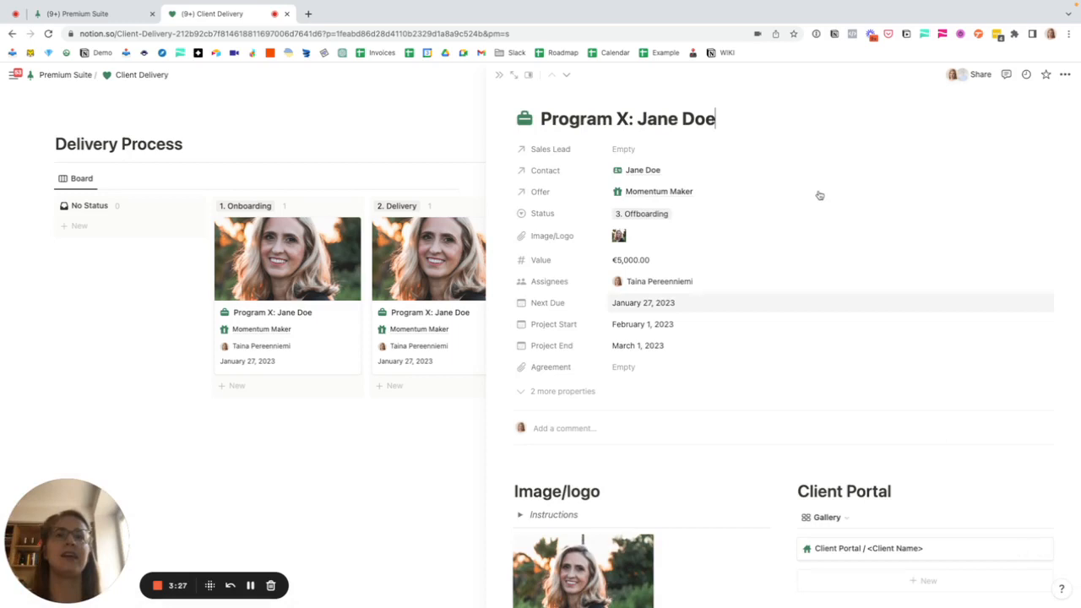
{"action": "left_click", "coordinate": [623, 149]}
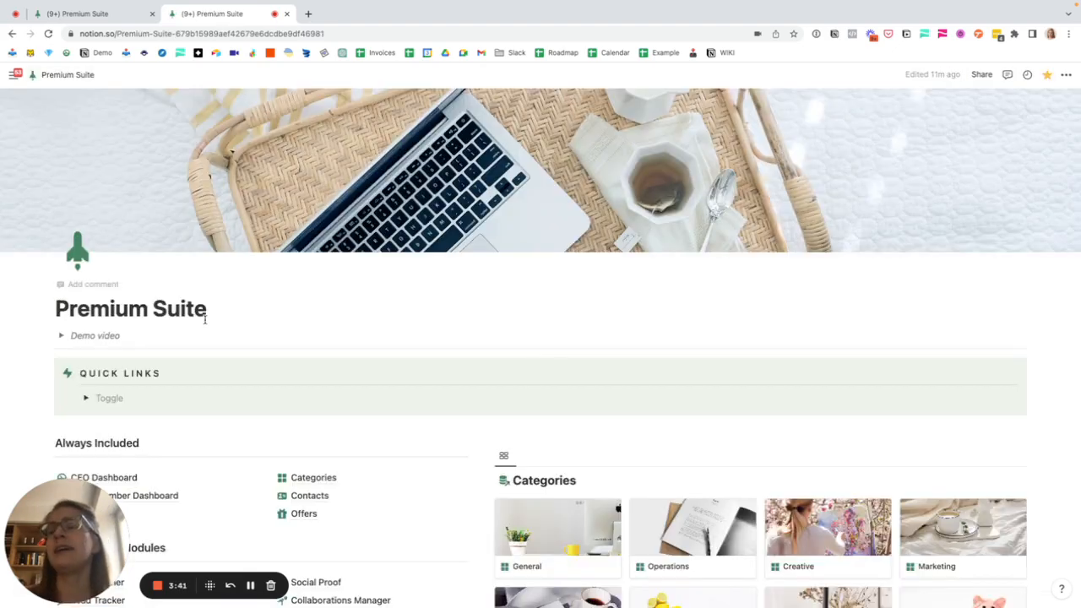
{"action": "scroll", "scroll_direction": "down", "scroll_amount": 3}
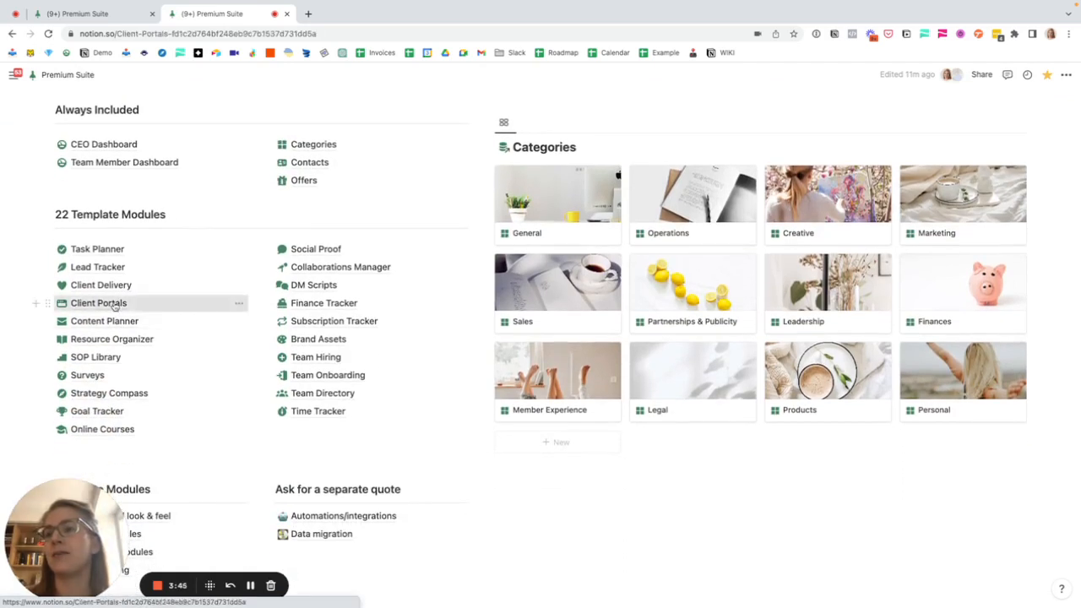
{"action": "left_click", "coordinate": [98, 303]}
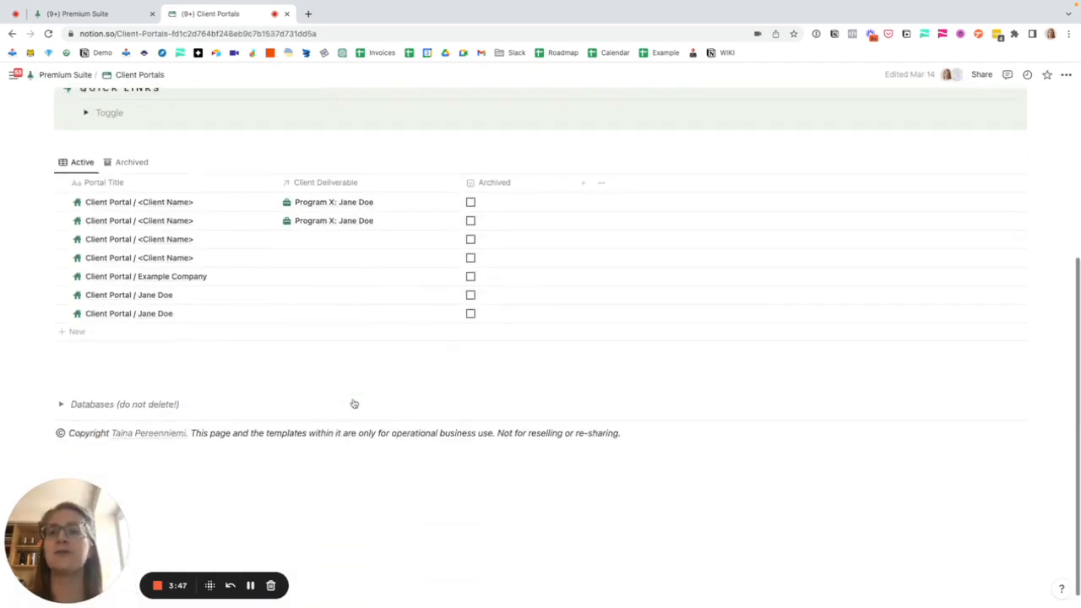
{"action": "left_click", "coordinate": [125, 202]}
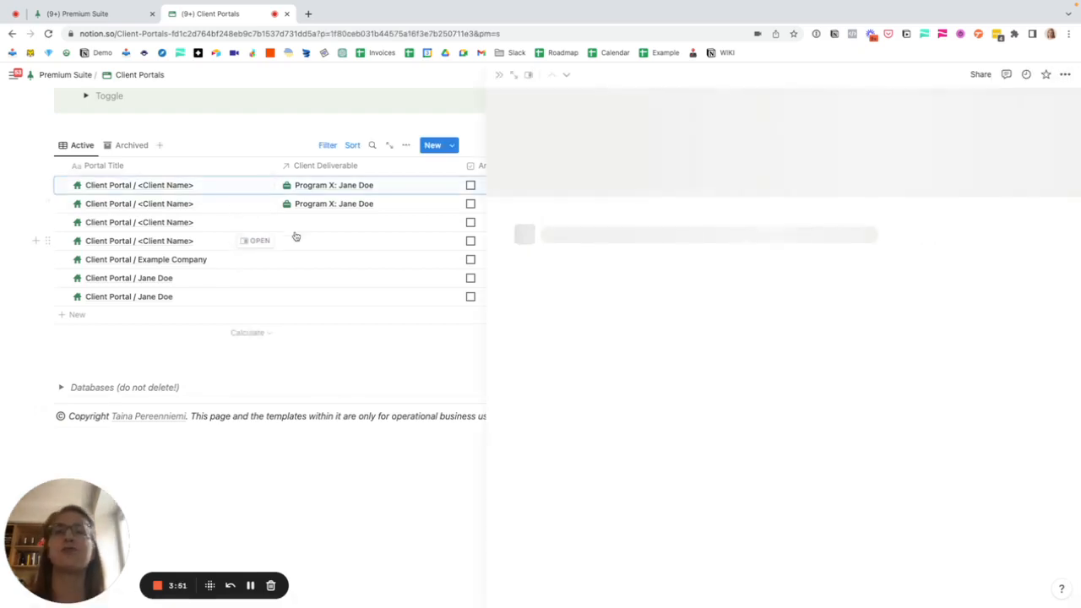
{"action": "left_click", "coordinate": [259, 241]}
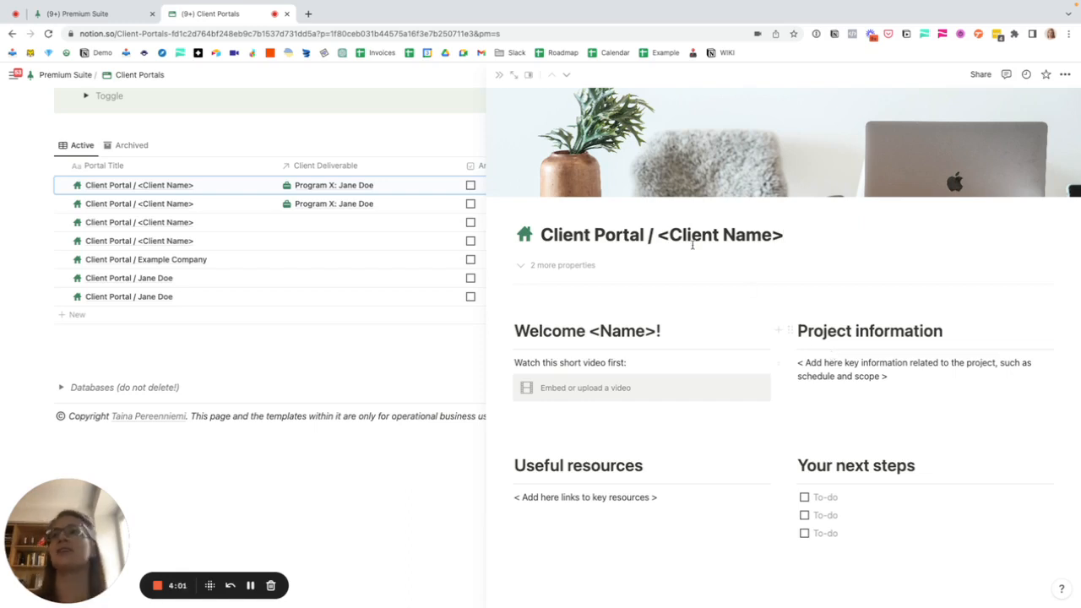
{"action": "left_click", "coordinate": [529, 76]}
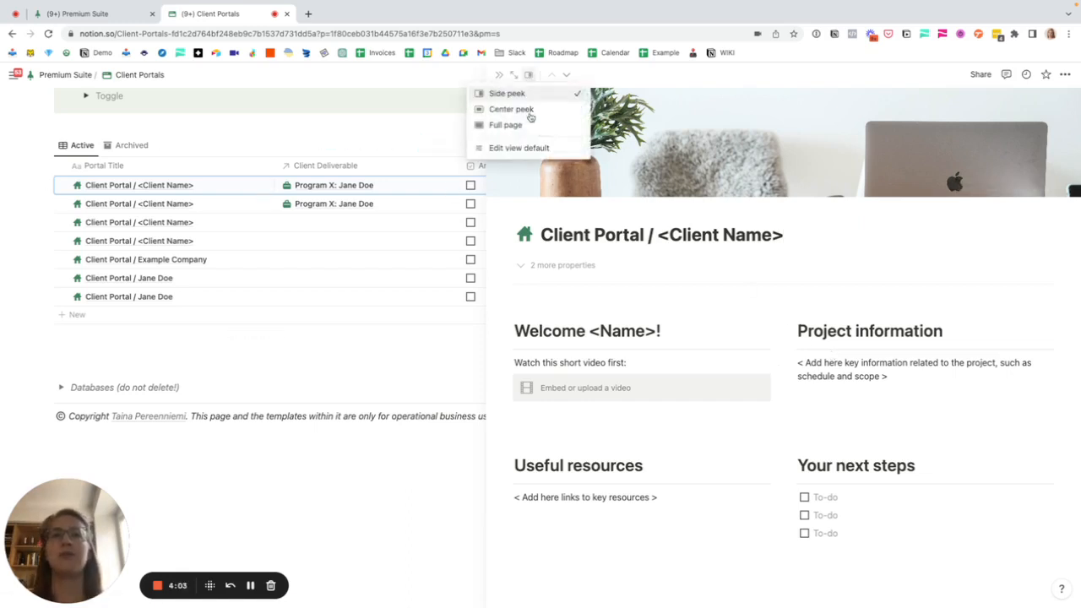
{"action": "left_click", "coordinate": [505, 125]}
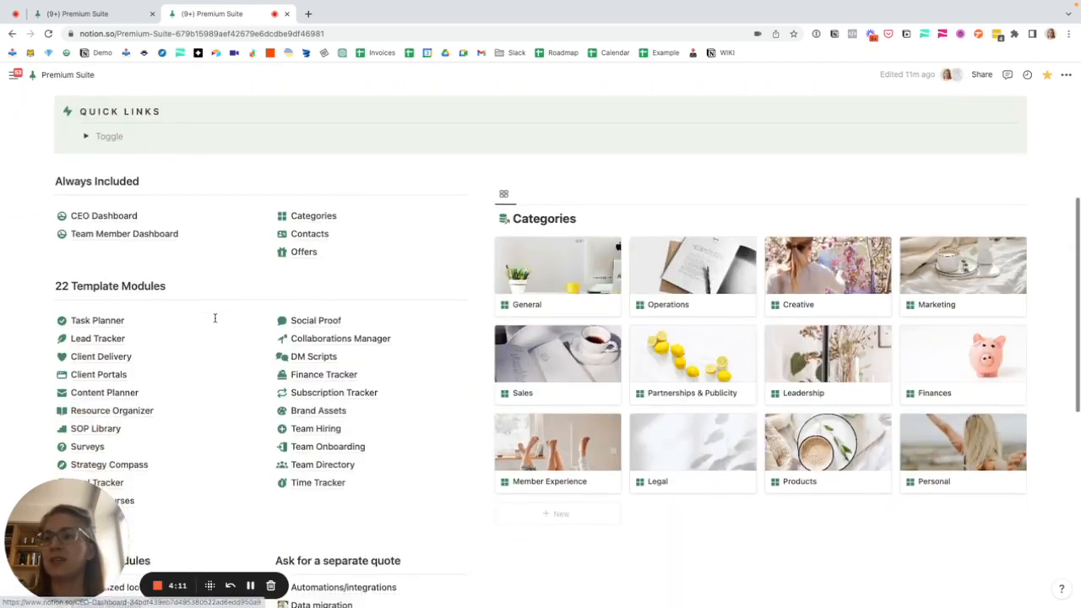
- Open Content Planner from the module list and scroll to the Content Planning board
{"action": "scroll", "scroll_direction": "down", "scroll_amount": 3}
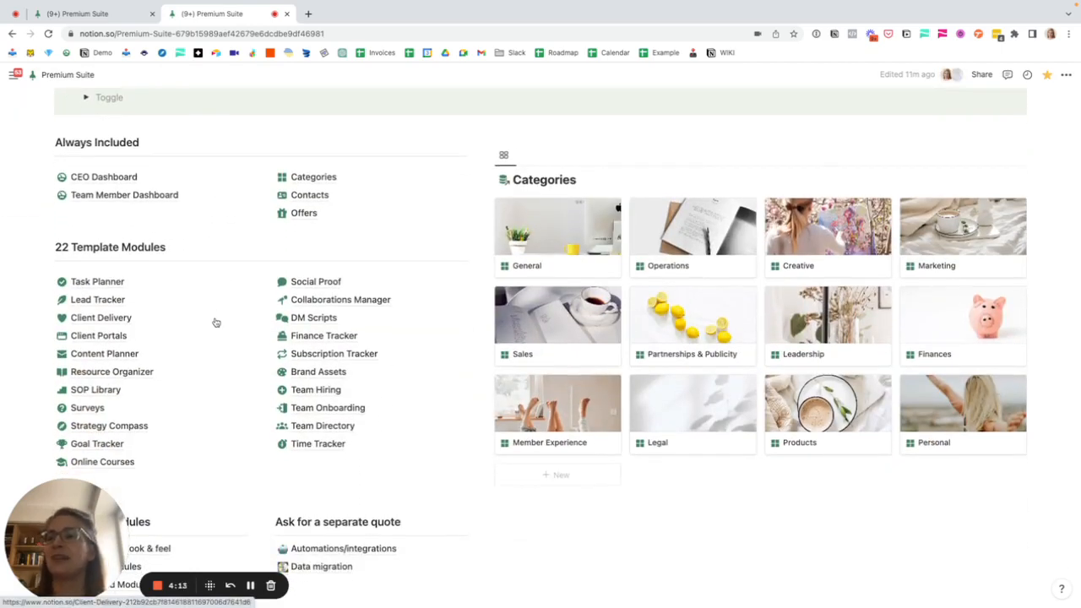
{"action": "left_click", "coordinate": [104, 353]}
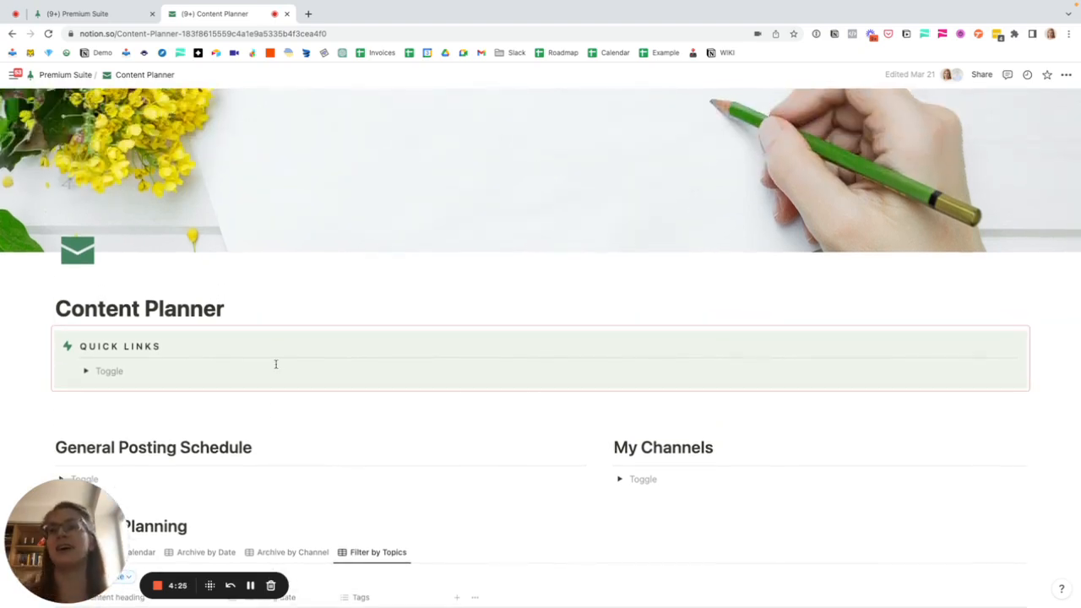
{"action": "scroll", "scroll_direction": "down", "scroll_amount": 3}
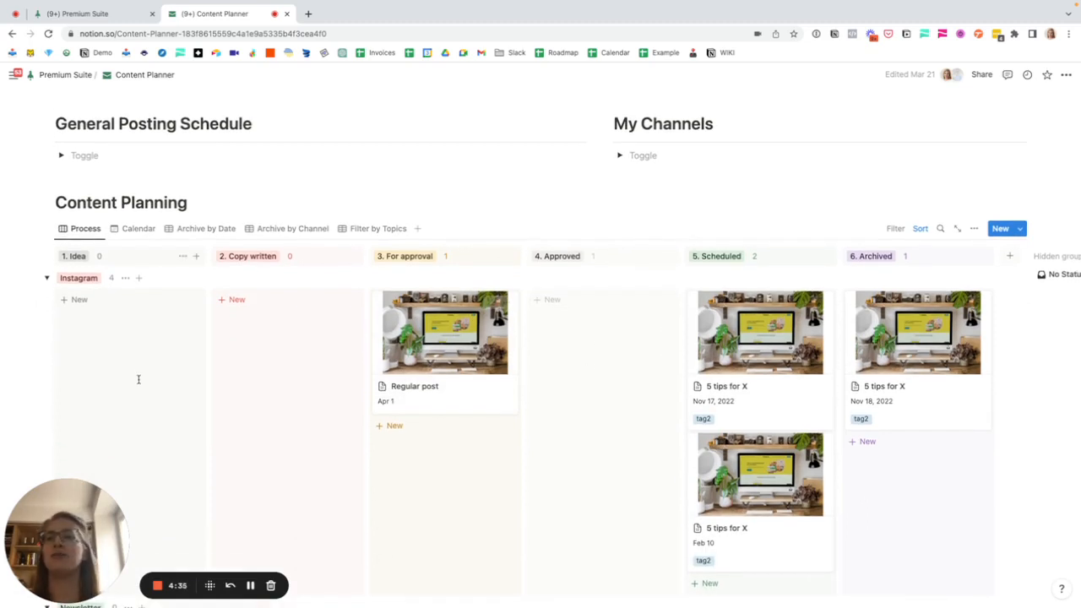
{"action": "scroll", "scroll_direction": "down", "scroll_amount": 3}
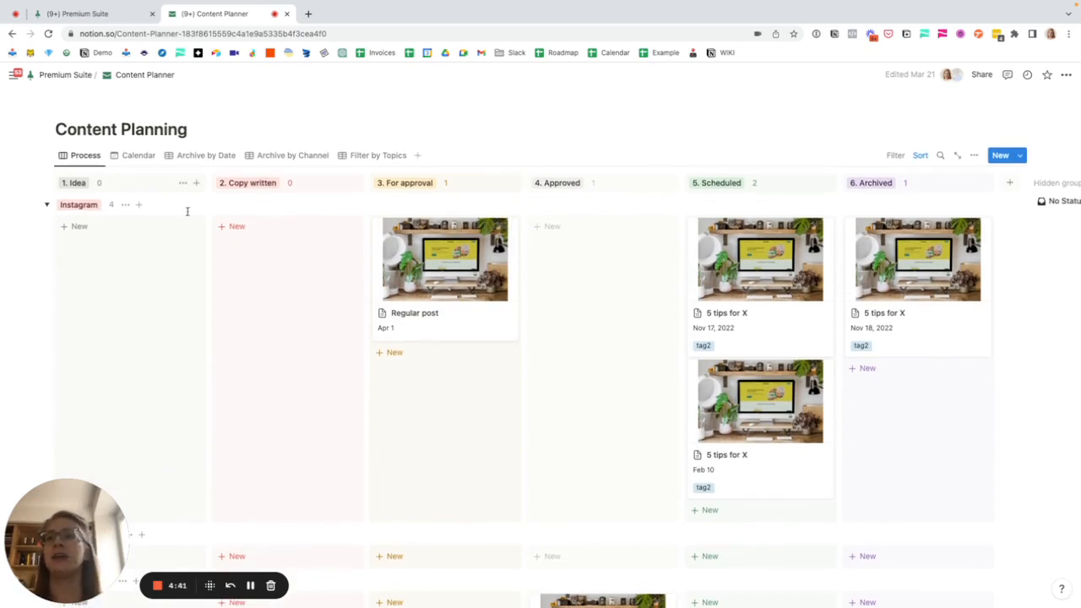
{"action": "scroll", "scroll_direction": "down", "scroll_amount": 3}
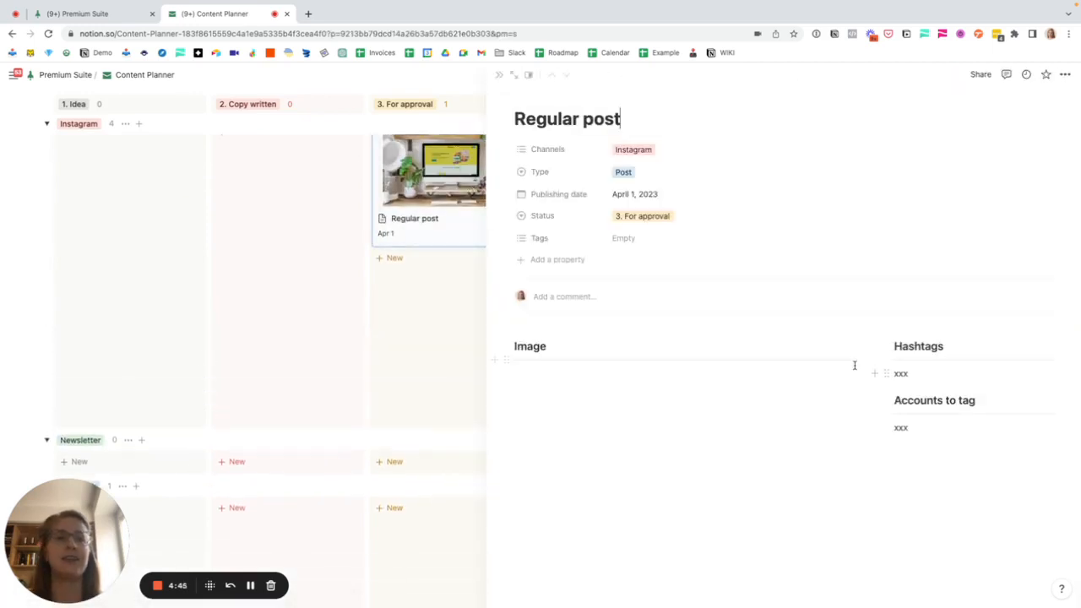
{"action": "scroll", "scroll_direction": "down", "scroll_amount": 3}
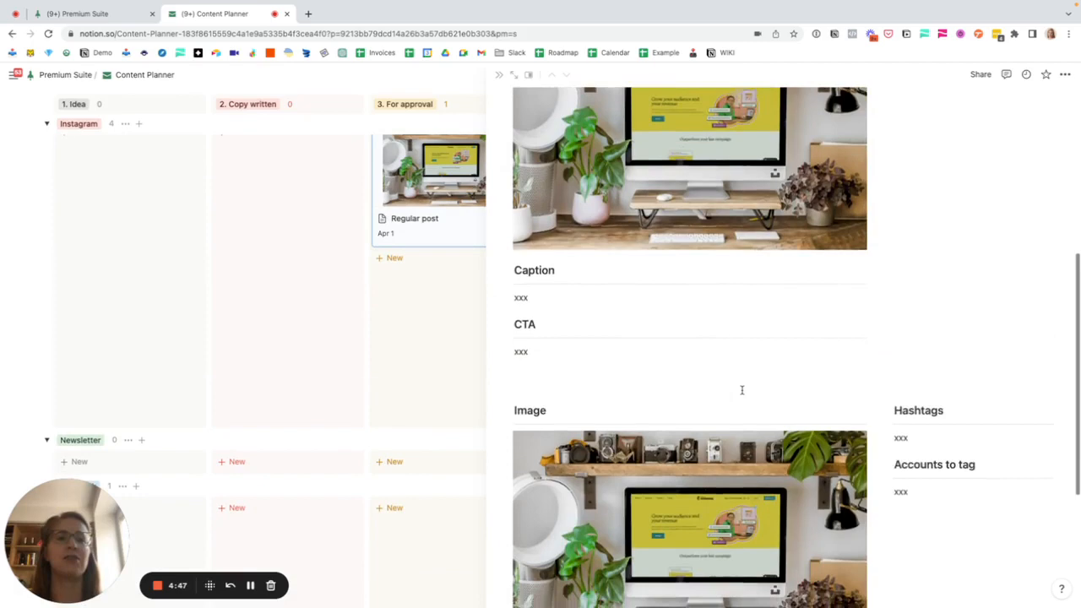
{"action": "scroll", "scroll_direction": "up", "scroll_amount": 3}
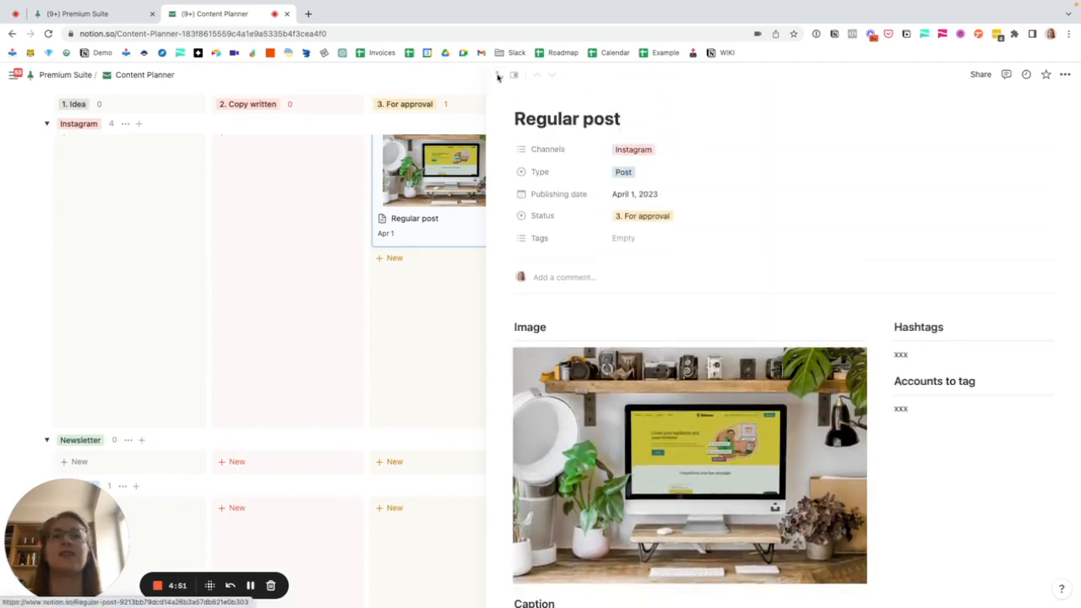
{"action": "left_click", "coordinate": [498, 74]}
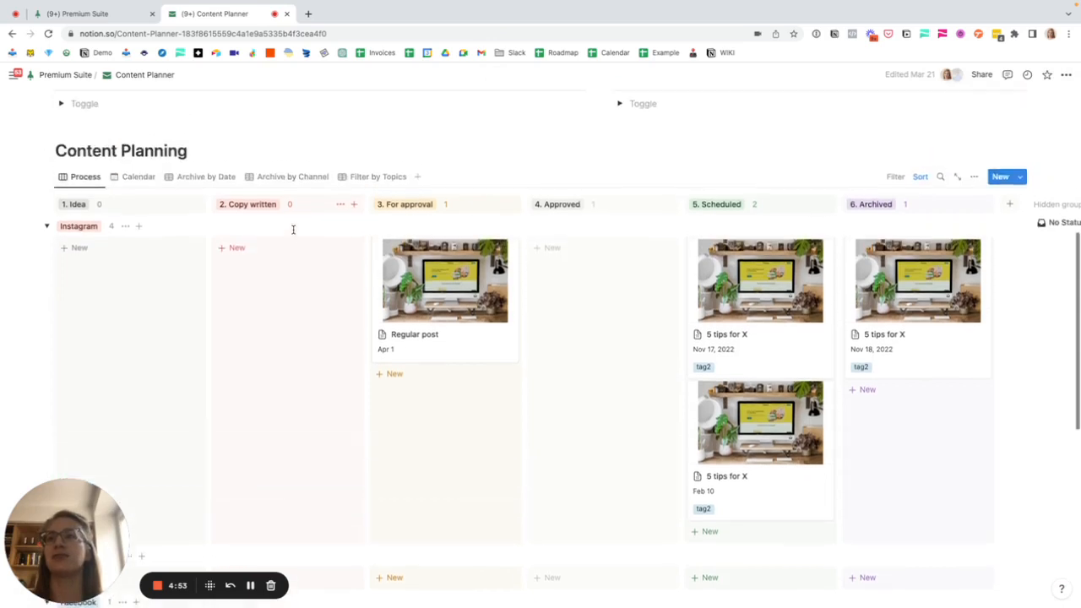
{"action": "left_click", "coordinate": [138, 176]}
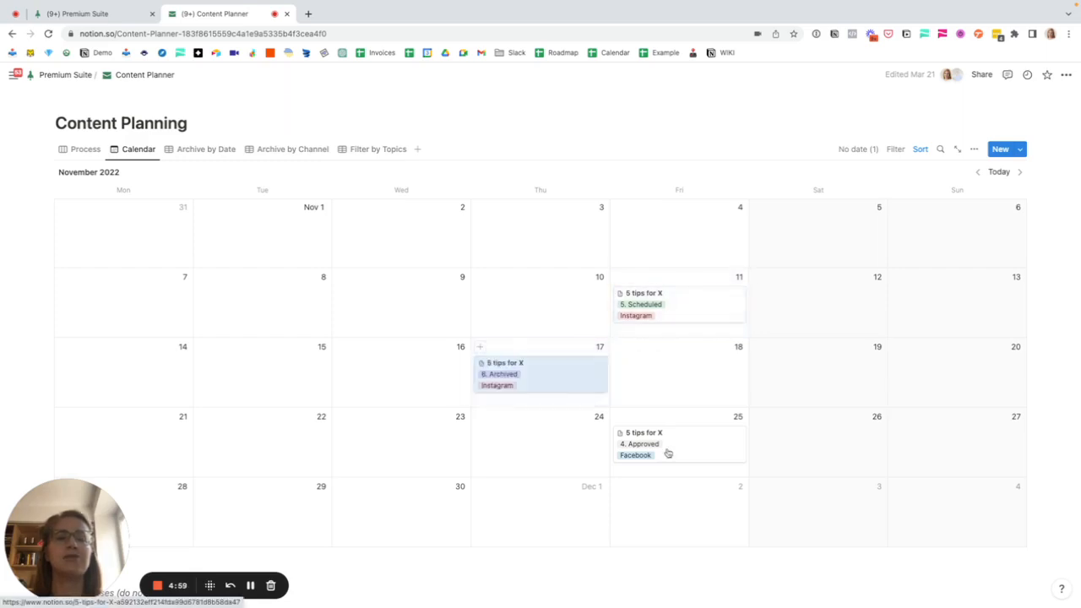
- Move the Facebook '5 tips for X' post to November 16, then view Archive by Date and by Channel
{"action": "left_click_drag", "start_coordinate": [667, 443], "coordinate": [396, 377]}
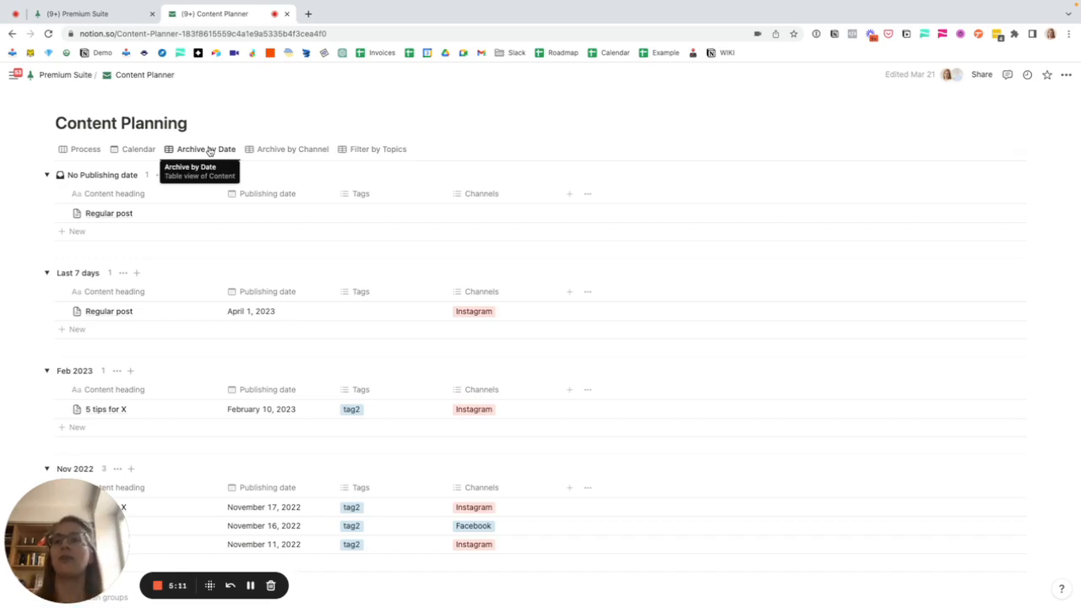
{"action": "left_click", "coordinate": [292, 149]}
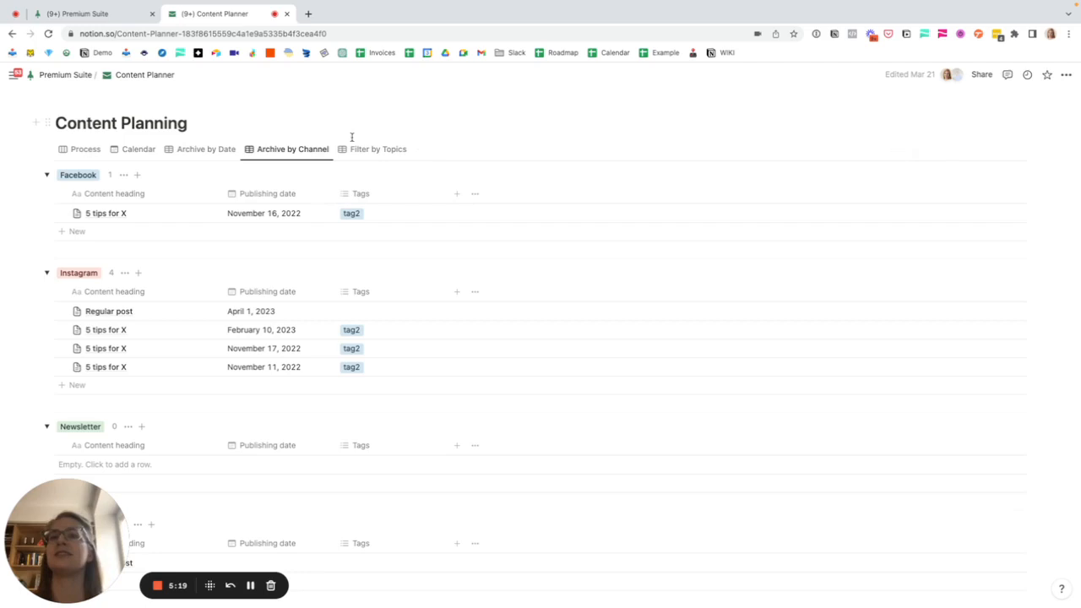
{"action": "left_click", "coordinate": [378, 149]}
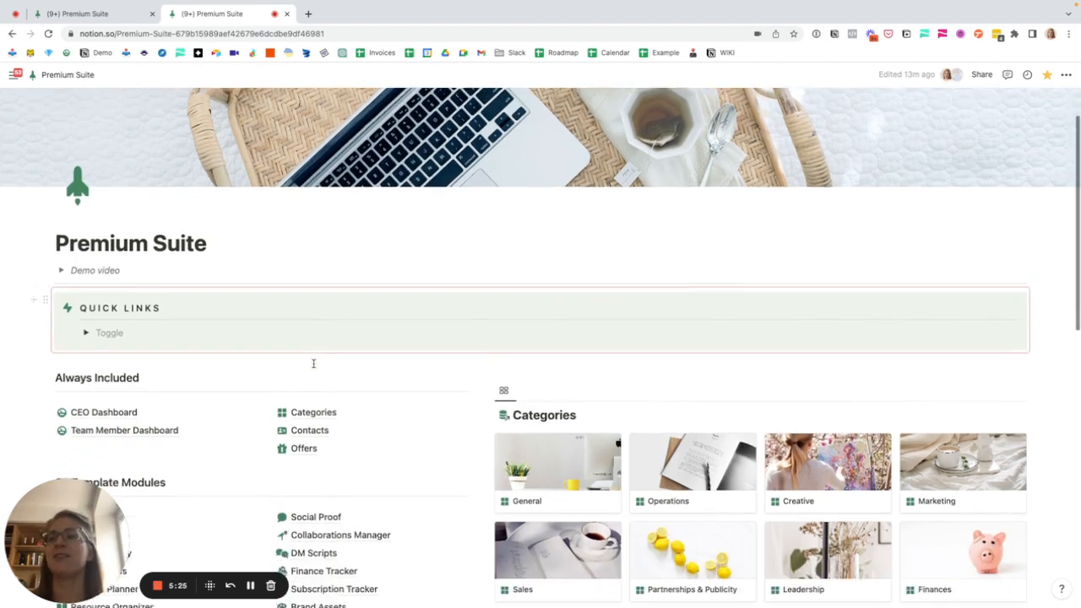
- Open the SOP Library, scroll to the By Category board, and create a new SOP
{"action": "scroll", "scroll_direction": "down", "scroll_amount": 3}
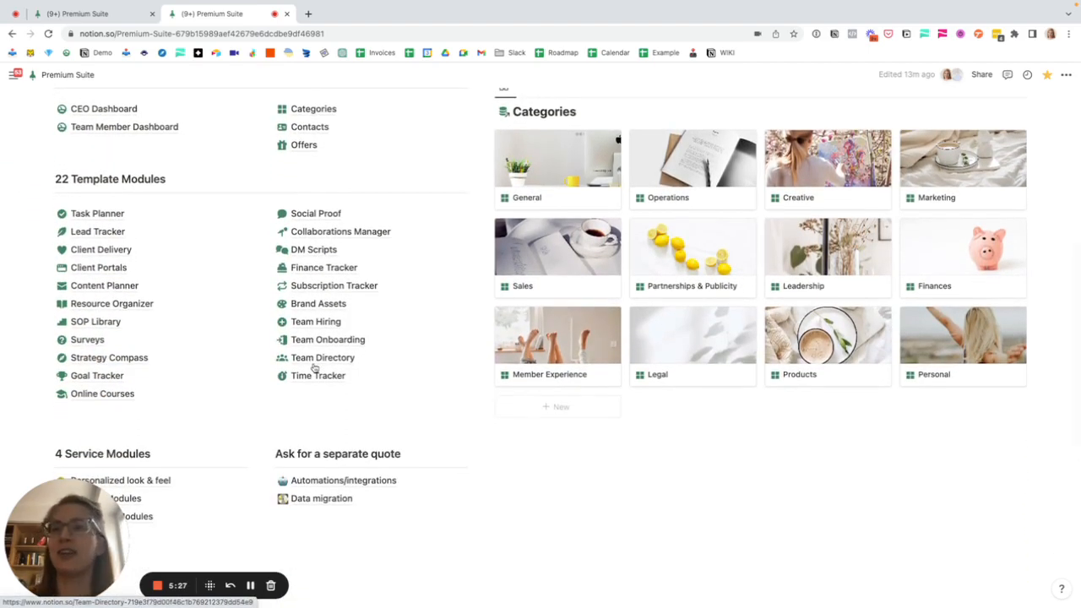
{"action": "left_click", "coordinate": [95, 321]}
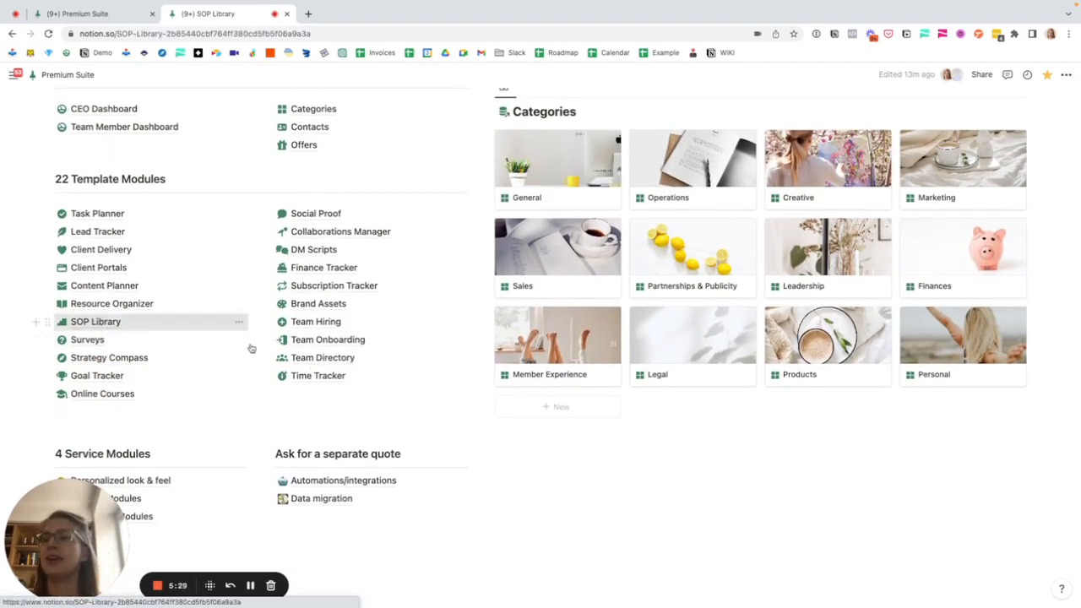
{"action": "left_click", "coordinate": [96, 322]}
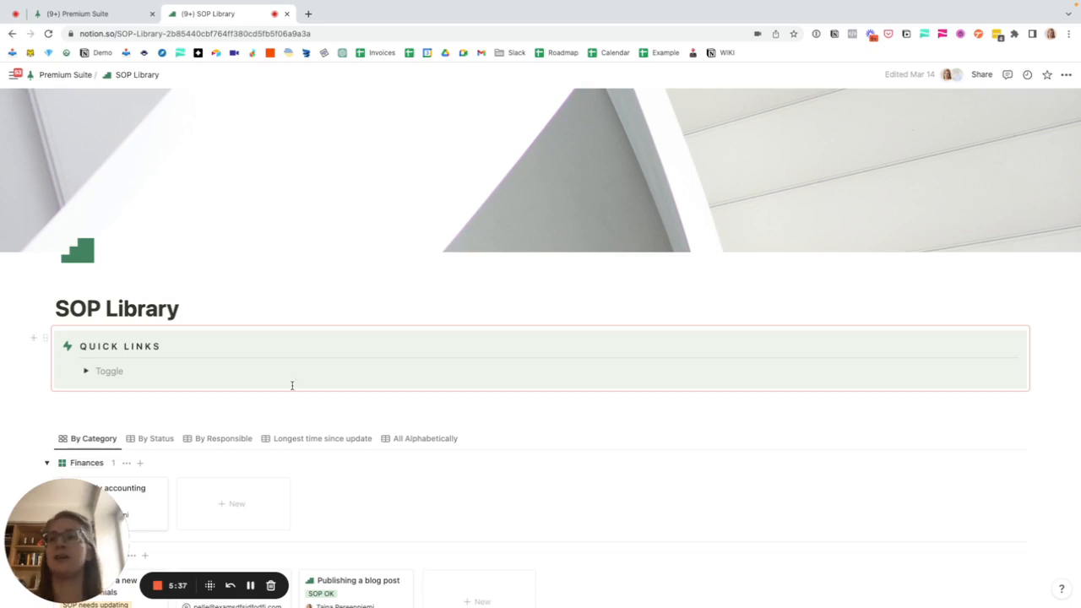
{"action": "scroll", "scroll_direction": "down", "scroll_amount": 3}
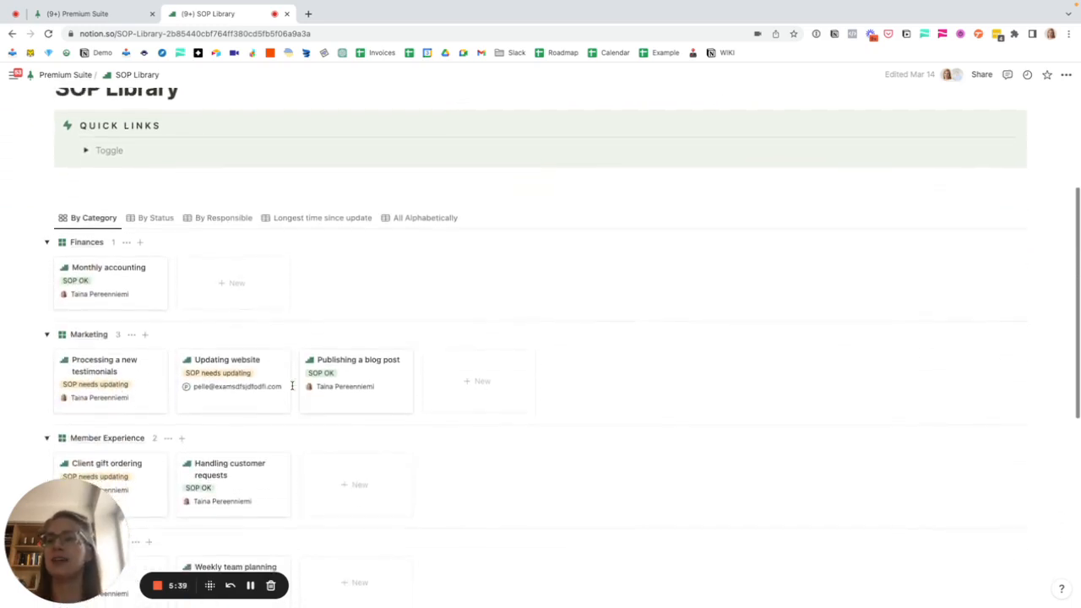
{"action": "scroll", "scroll_direction": "down", "scroll_amount": 3}
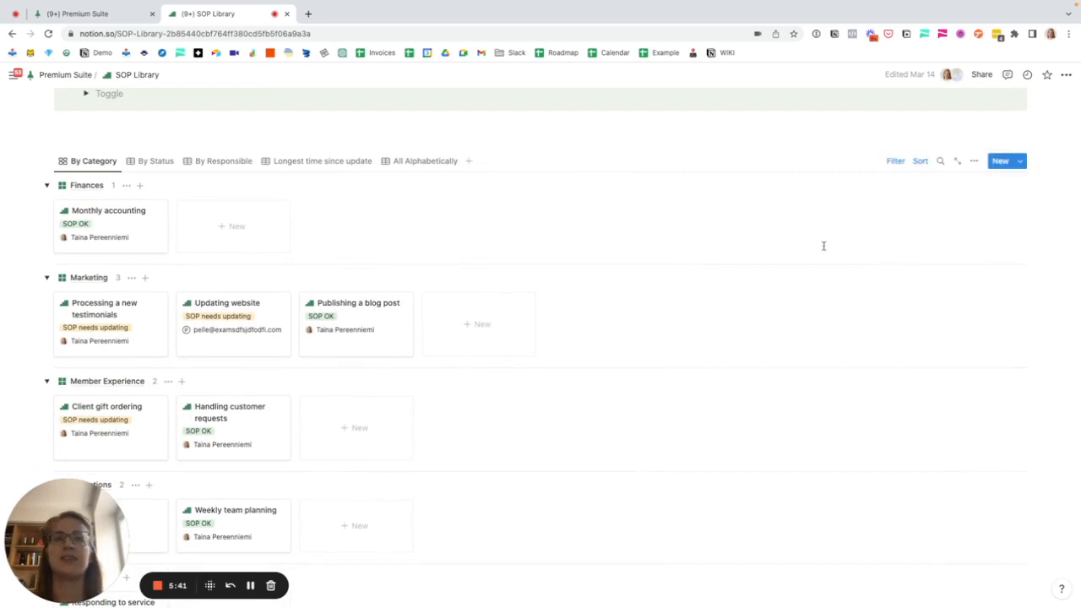
{"action": "left_click", "coordinate": [1018, 161]}
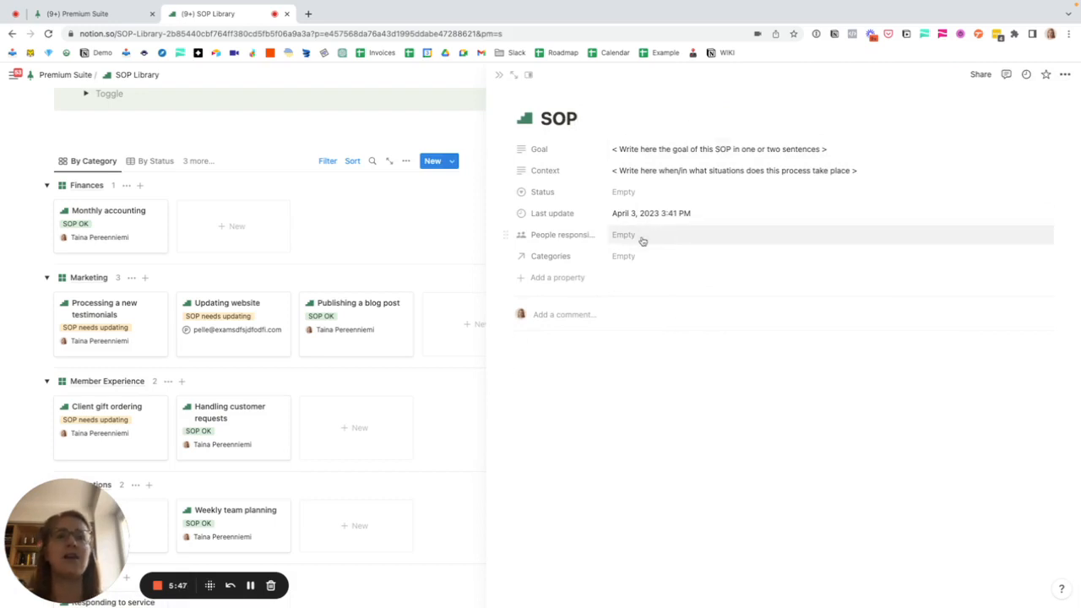
- Scroll to the new SOP's Procedure and expand, then collapse, step 1
{"action": "scroll", "scroll_direction": "down", "scroll_amount": 3}
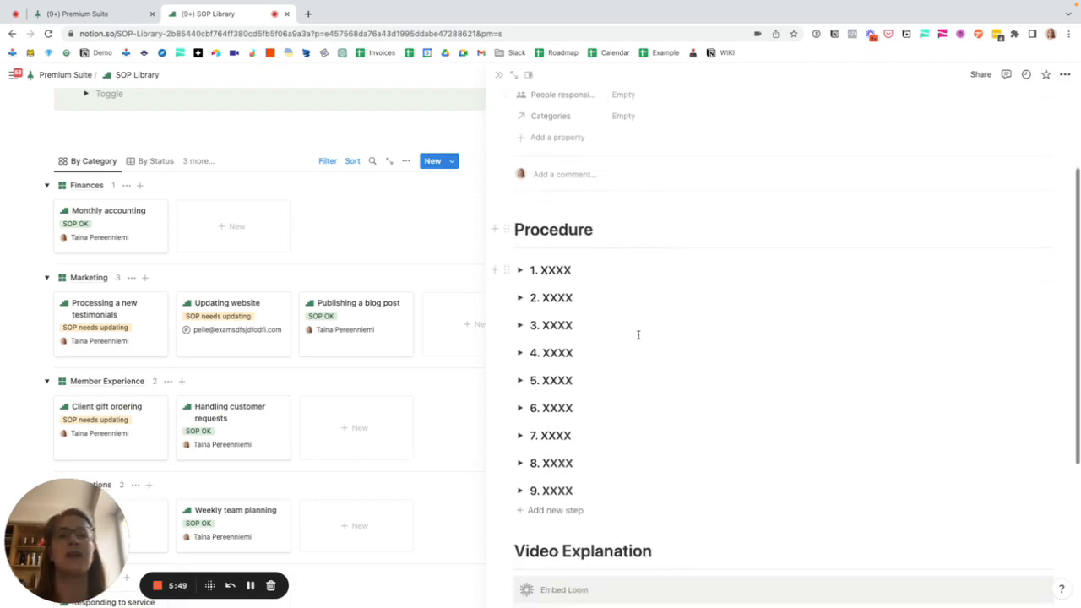
{"action": "left_click", "coordinate": [521, 270]}
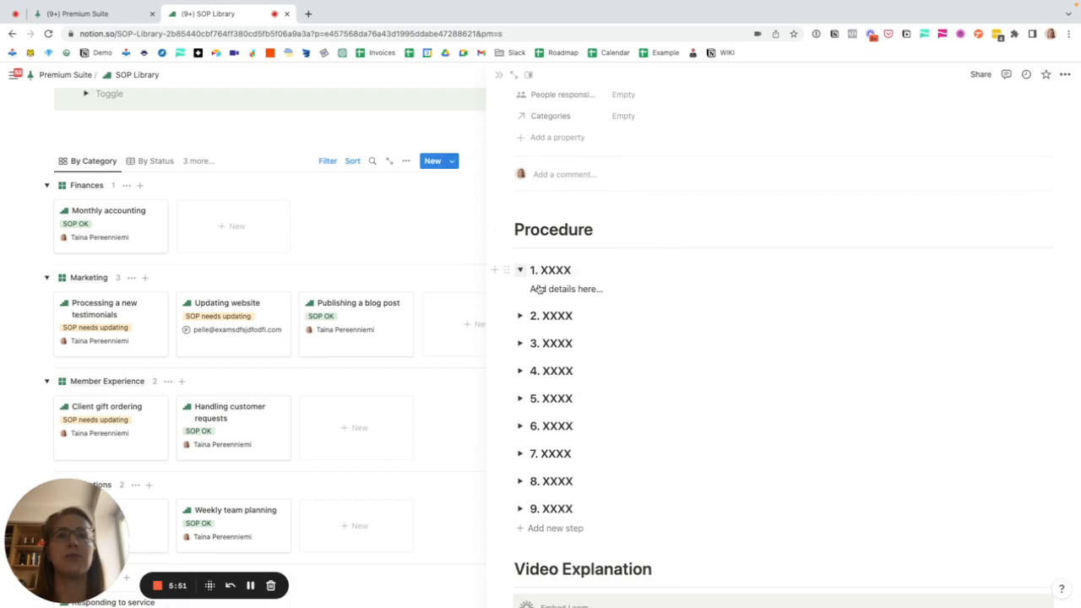
{"action": "left_click", "coordinate": [520, 269]}
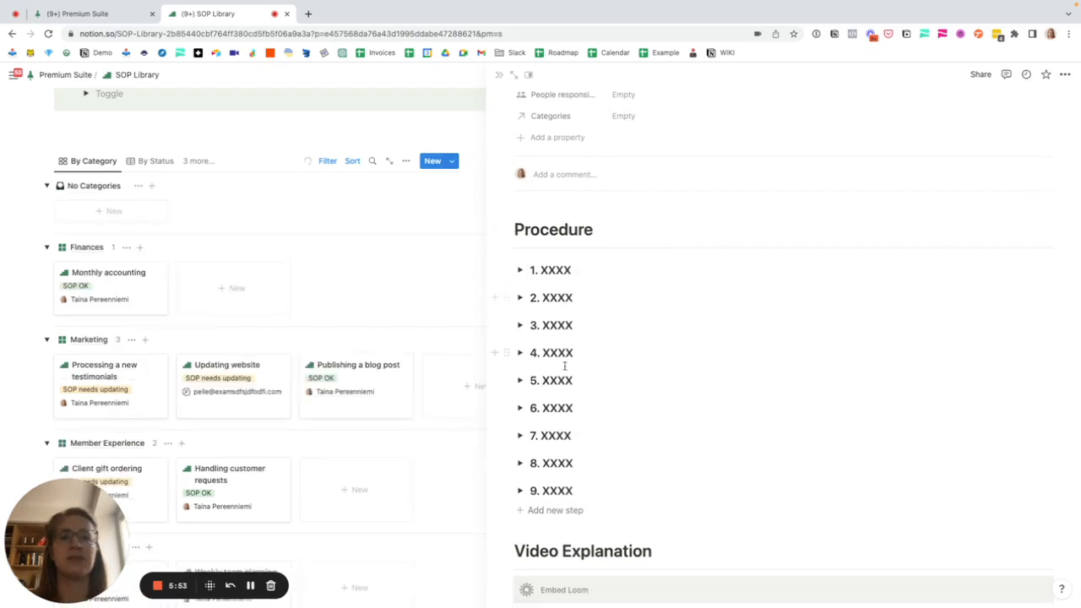
{"action": "scroll", "scroll_direction": "down", "scroll_amount": 3}
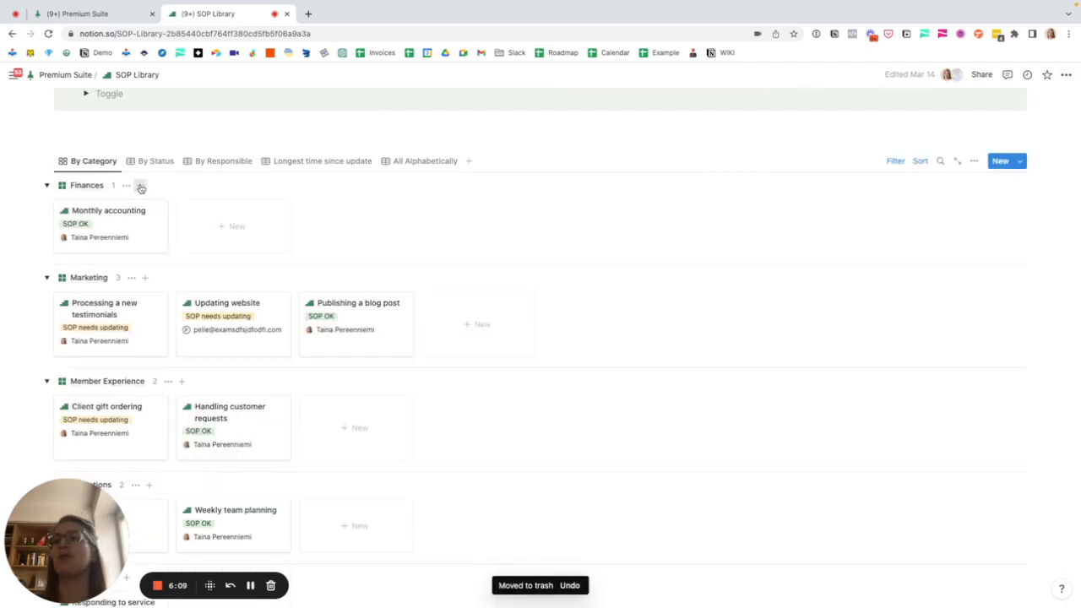
- Add a new SOP under Finances and delete it from its ••• menu
{"action": "left_click", "coordinate": [140, 185]}
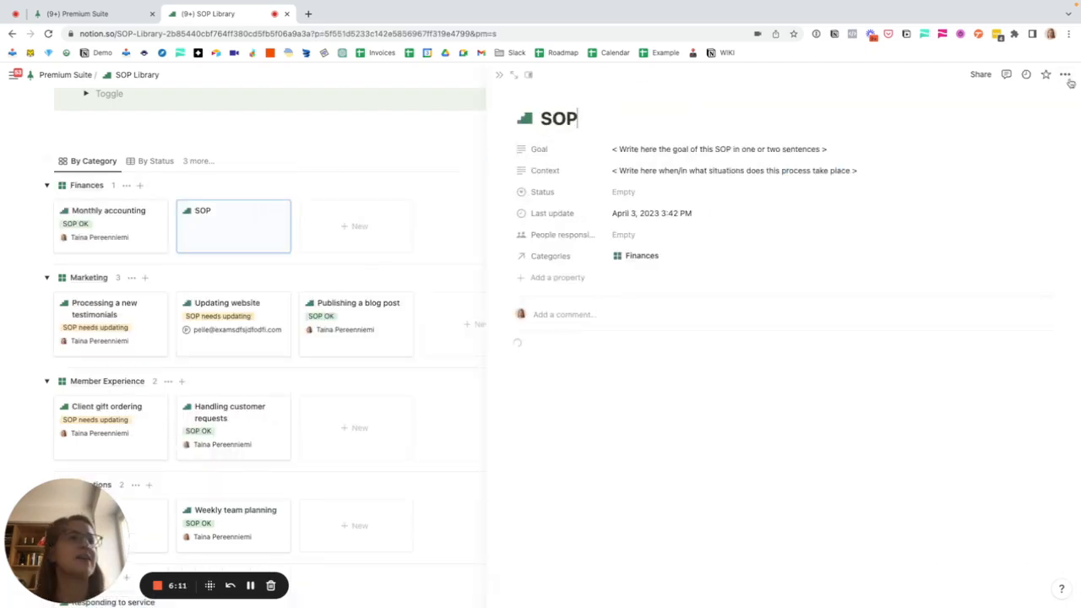
{"action": "left_click", "coordinate": [1064, 75]}
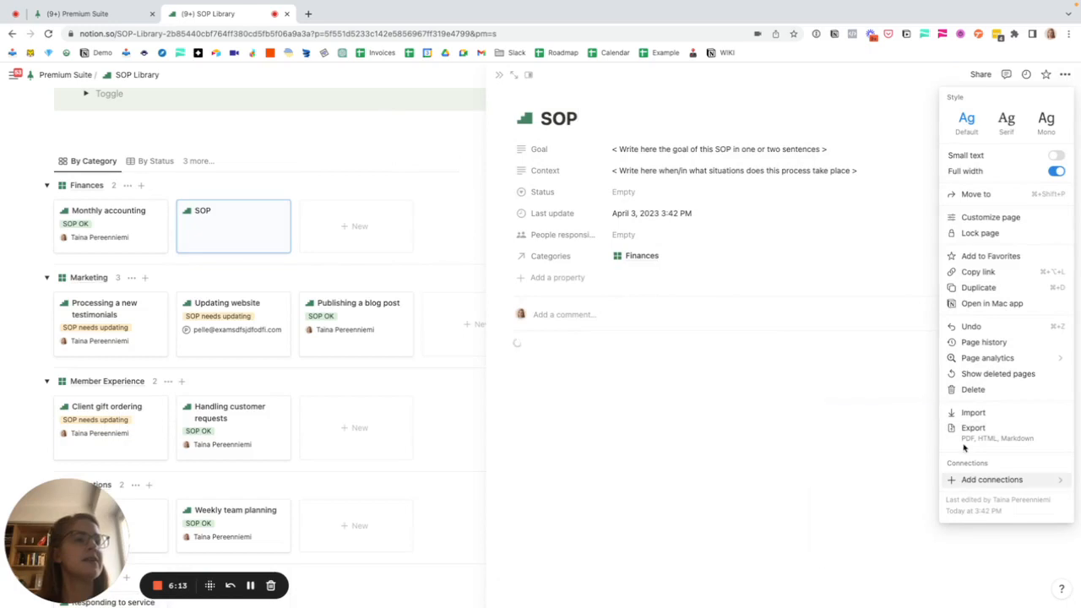
{"action": "left_click", "coordinate": [973, 389]}
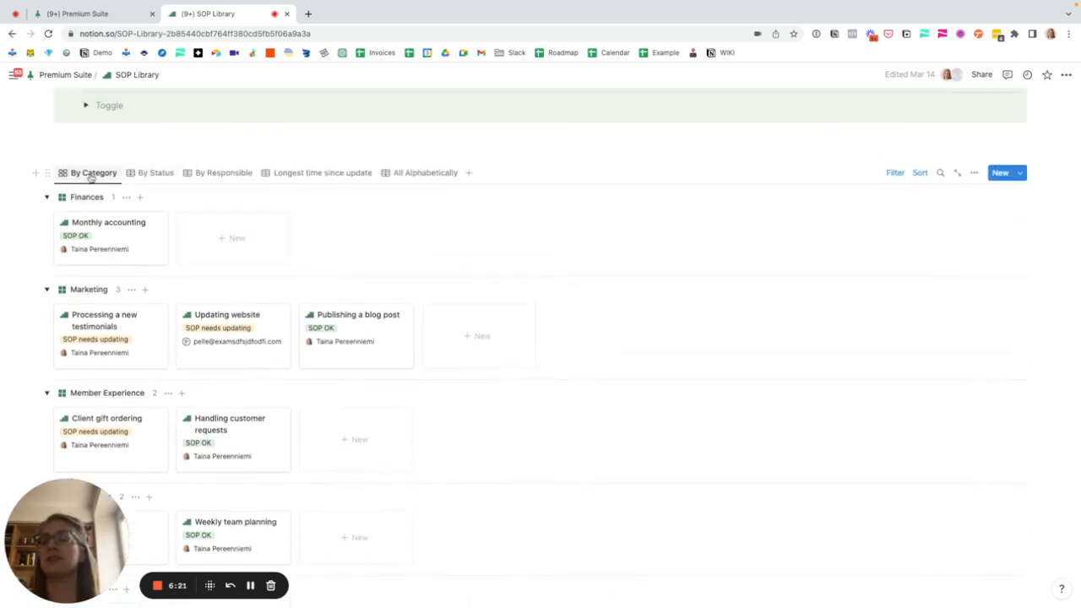
- View SOPs by Status and by Responsible, return to Premium Suite, and open Task Planner
{"action": "left_click", "coordinate": [156, 172]}
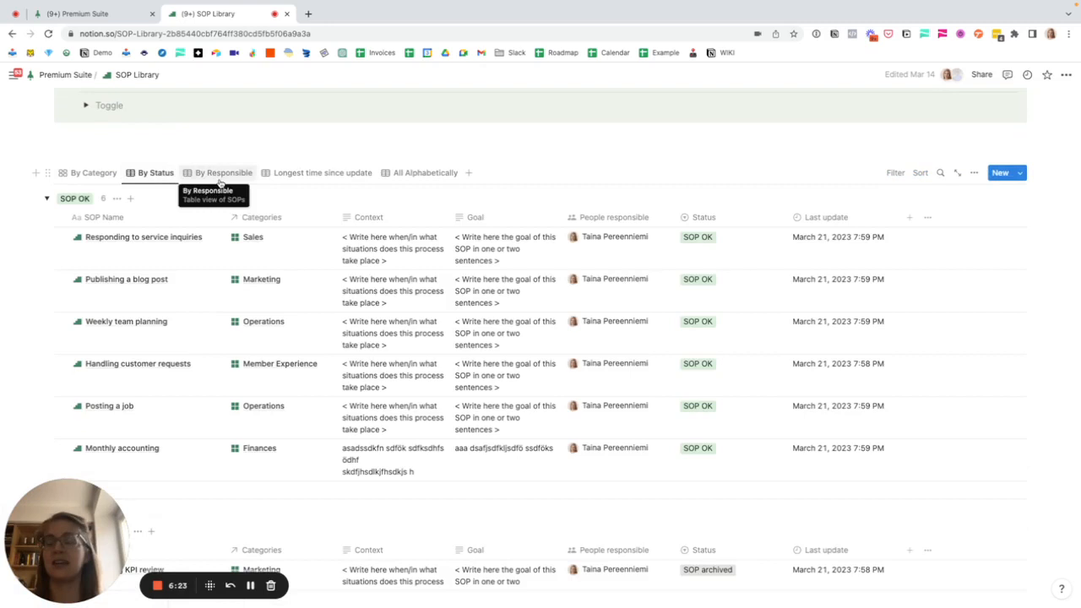
{"action": "left_click", "coordinate": [223, 172]}
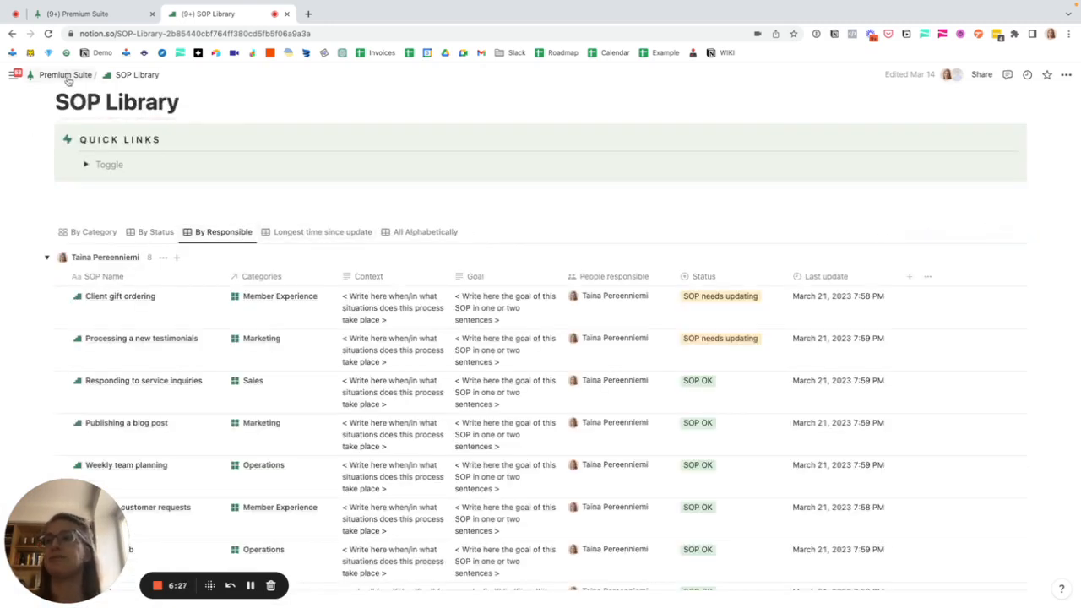
{"action": "left_click", "coordinate": [65, 74]}
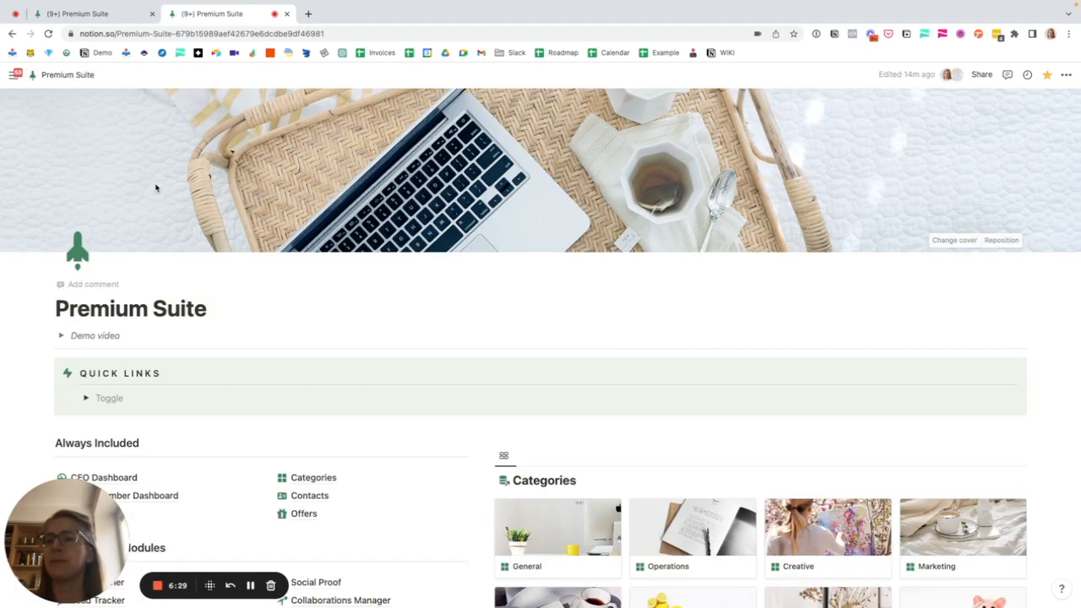
{"action": "scroll", "scroll_direction": "down", "scroll_amount": 3}
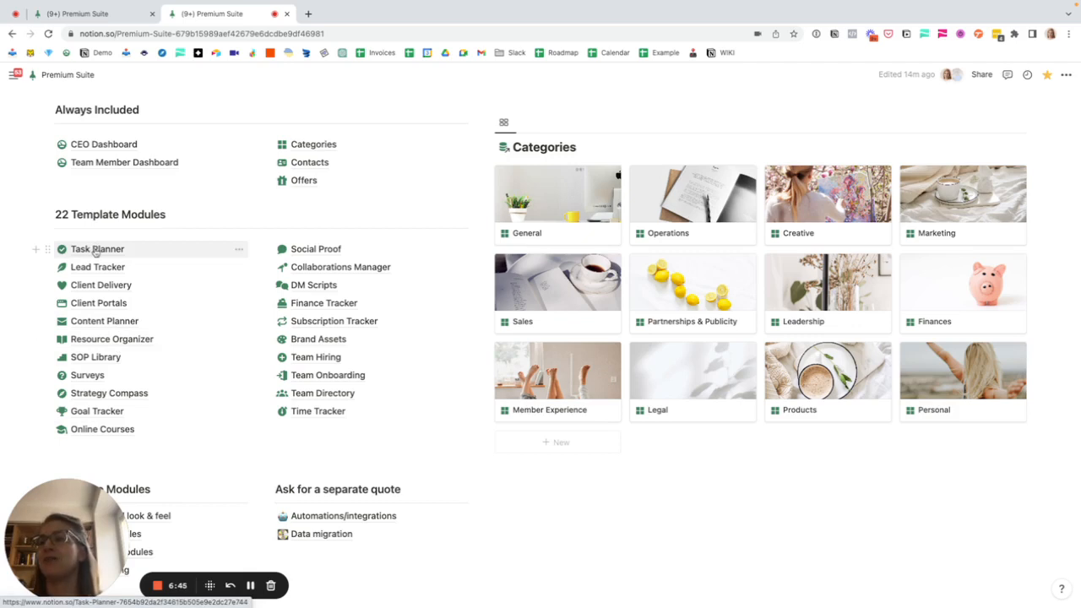
{"action": "left_click", "coordinate": [97, 248]}
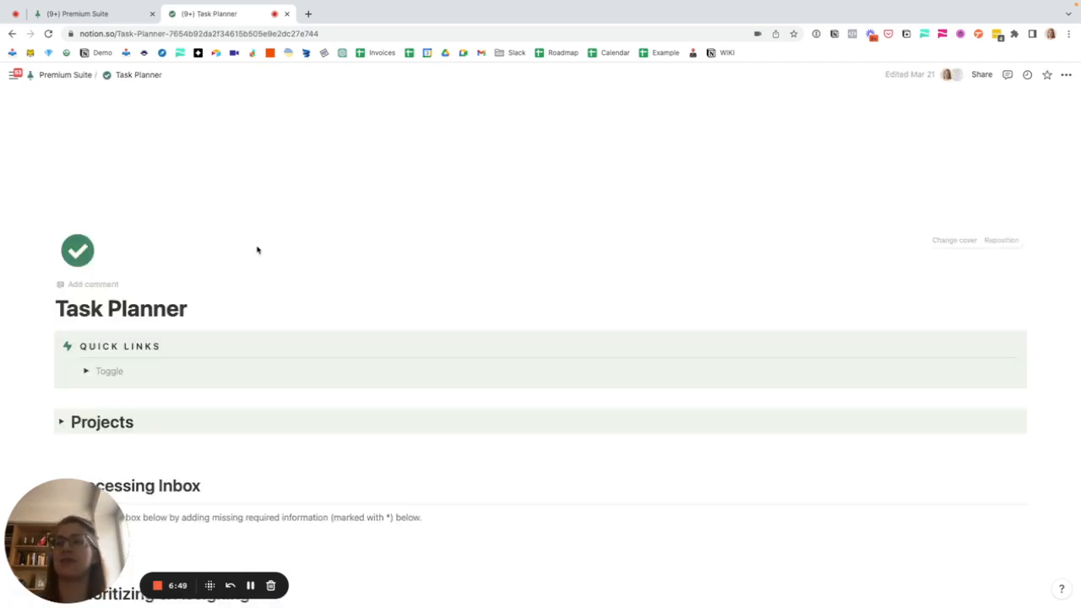
- Open the Time Mastery Program project card and review its properties, tasks and resources
{"action": "scroll", "scroll_direction": "down", "scroll_amount": 3}
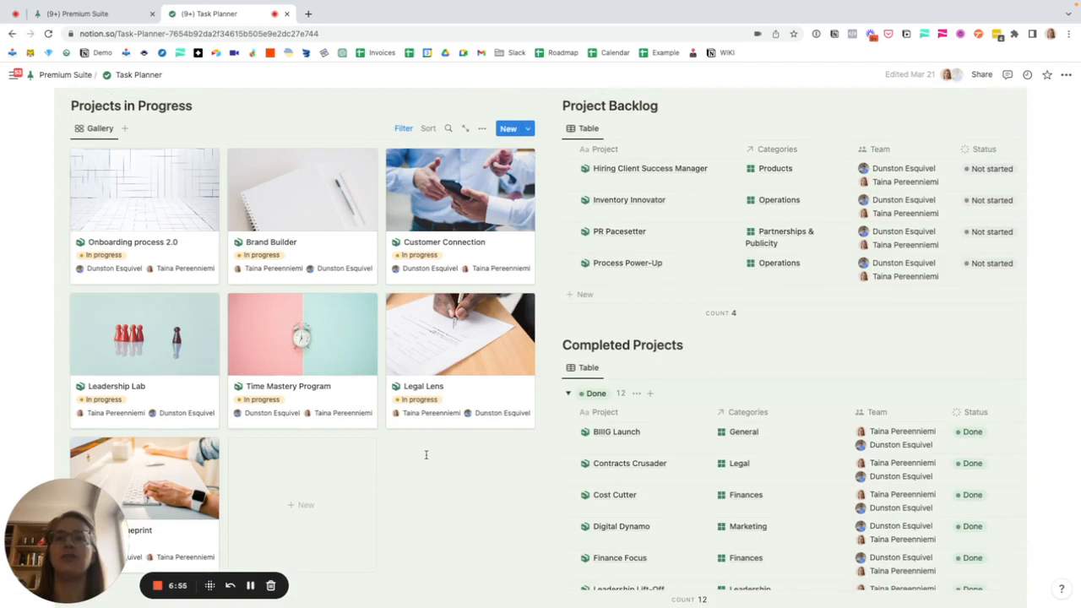
{"action": "mouse_move", "coordinate": [302, 334]}
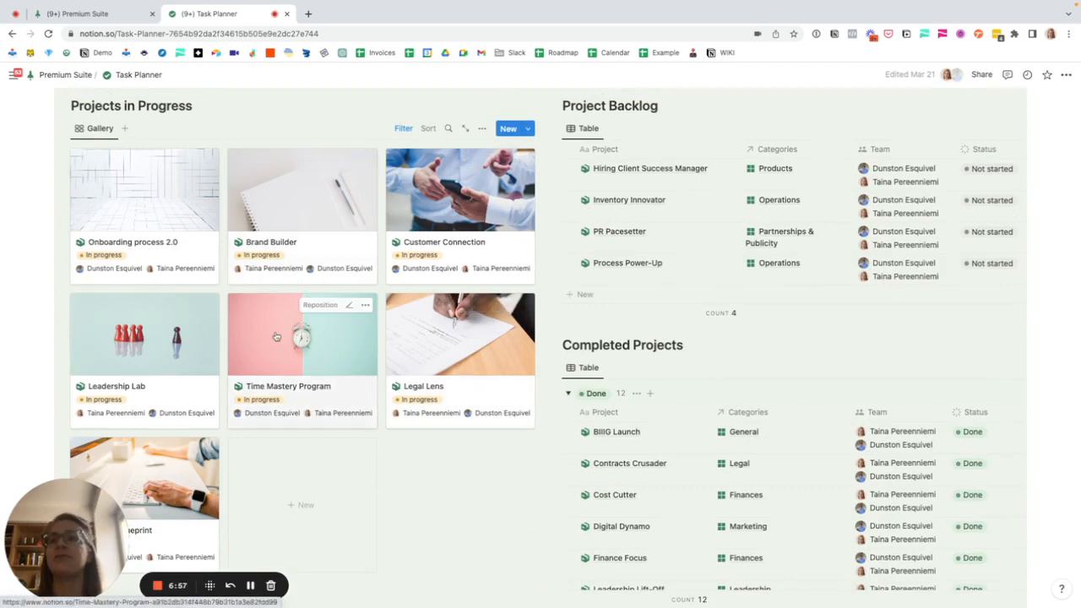
{"action": "left_click", "coordinate": [301, 333]}
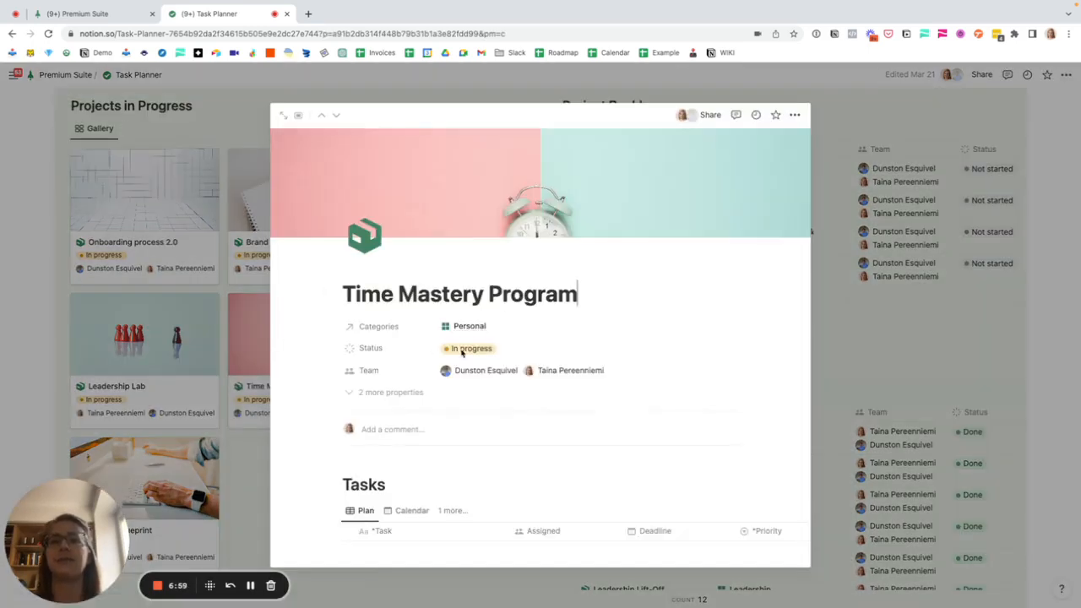
{"action": "scroll", "scroll_direction": "down", "scroll_amount": 3}
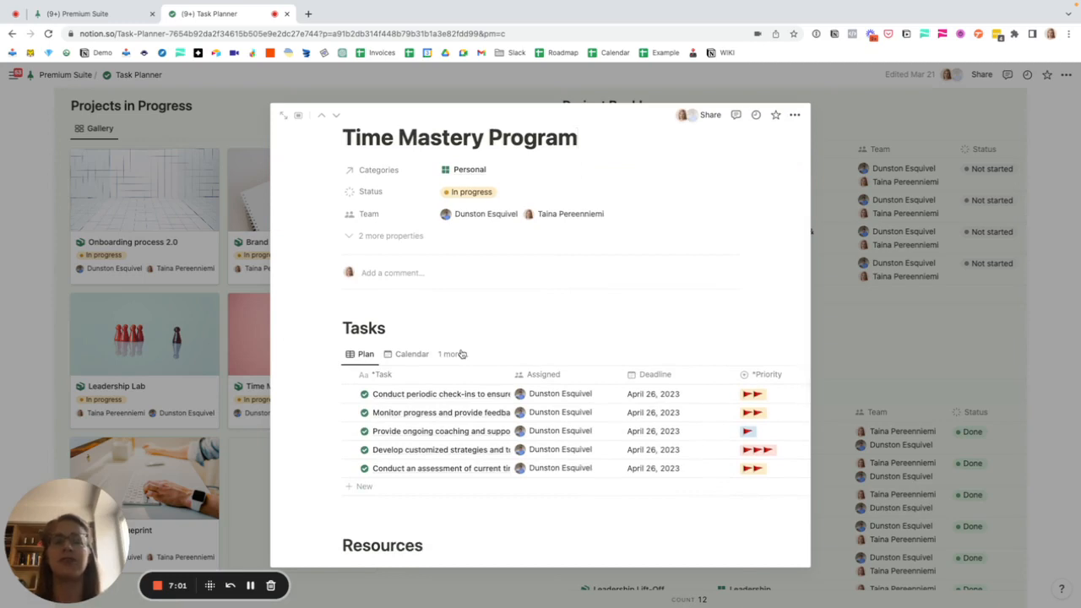
{"action": "scroll", "scroll_direction": "down", "scroll_amount": 3}
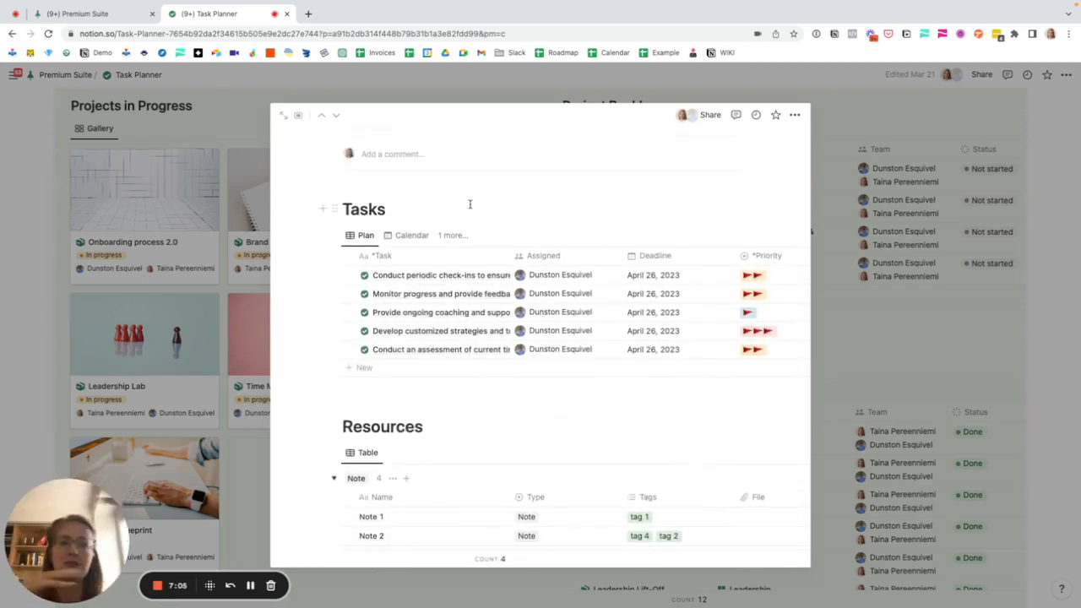
{"action": "scroll", "scroll_direction": "down", "scroll_amount": 3}
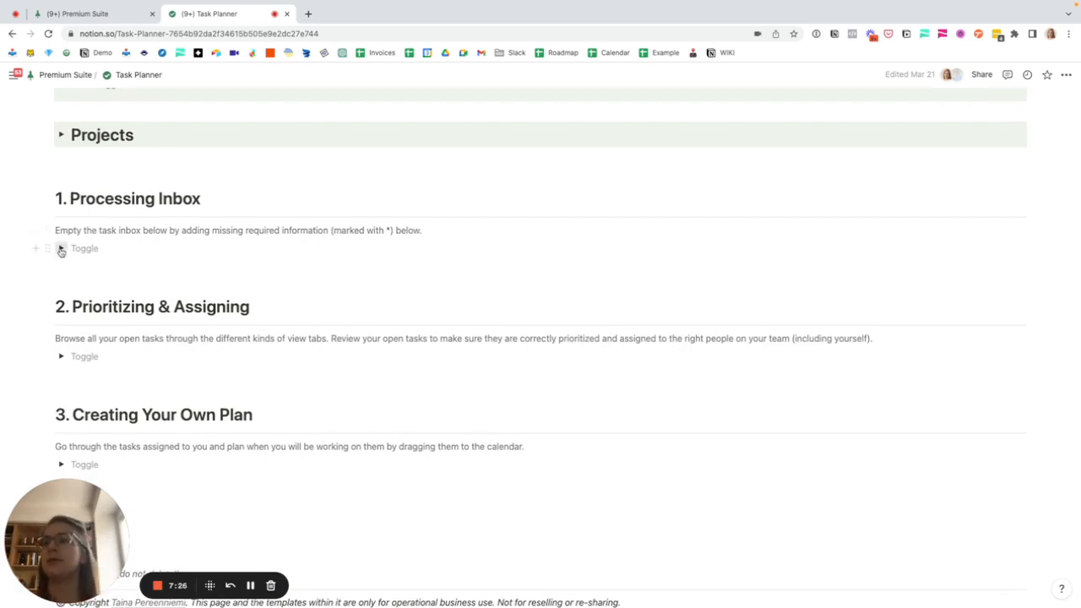
- Expand Prioritizing & Assigning and show open tasks in the Due in a Week view
{"action": "scroll", "scroll_direction": "down", "scroll_amount": 3}
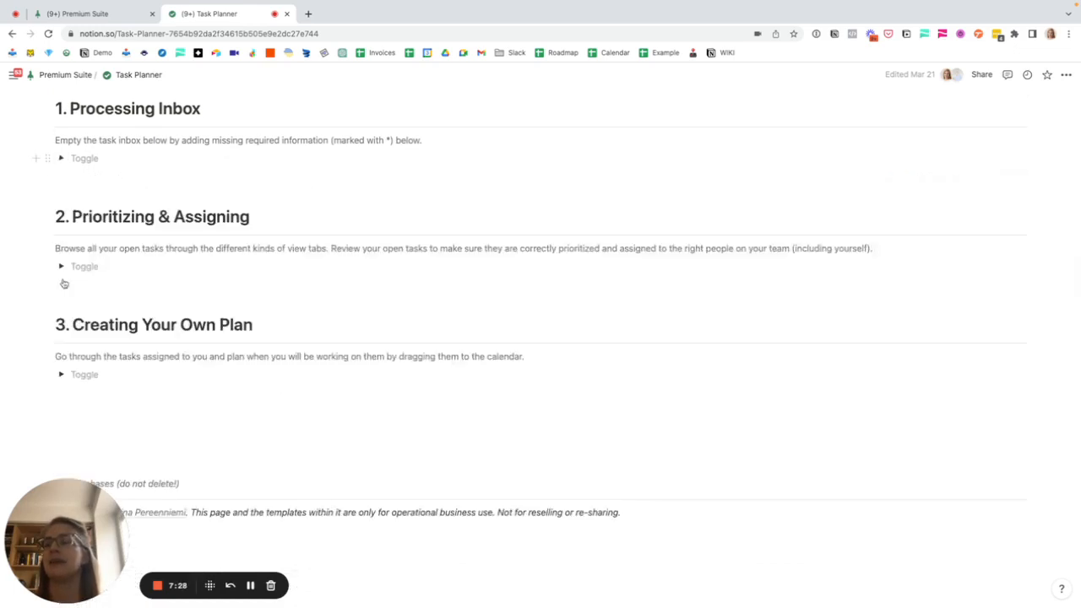
{"action": "left_click", "coordinate": [61, 266]}
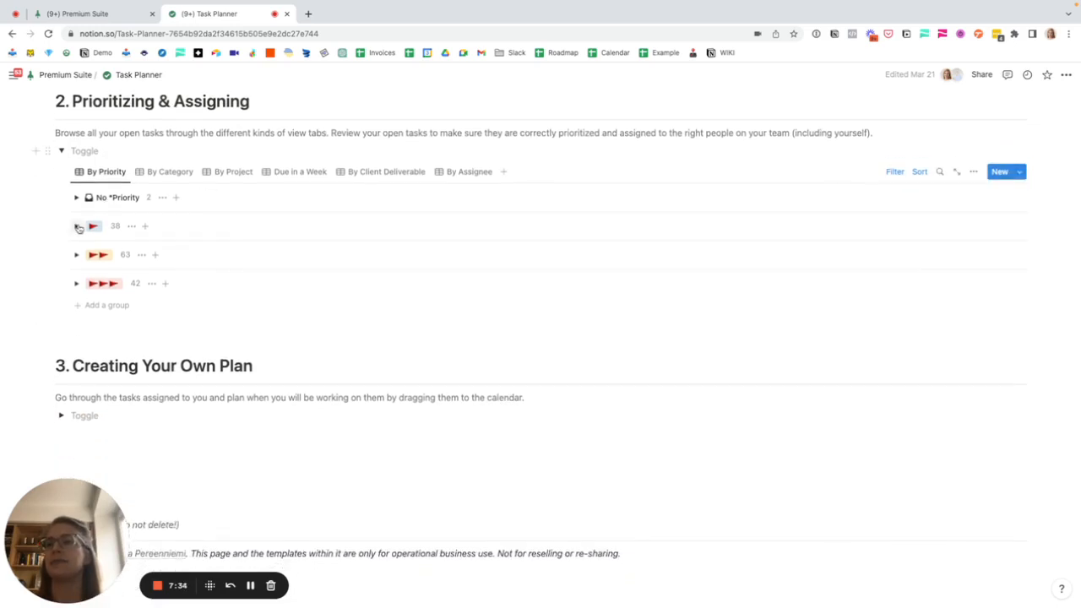
{"action": "left_click", "coordinate": [76, 225]}
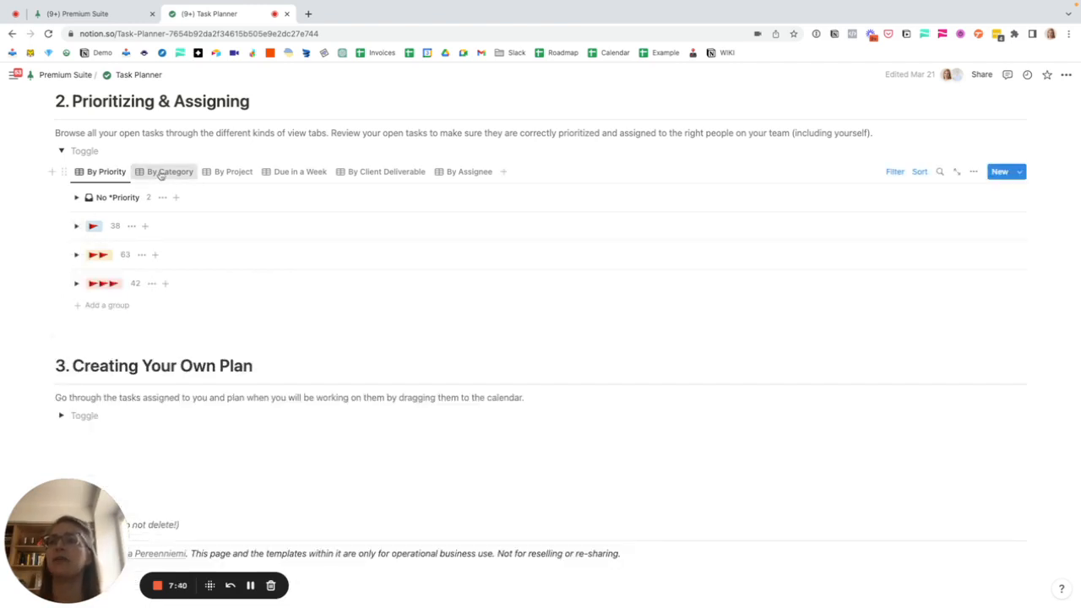
{"action": "left_click", "coordinate": [169, 170]}
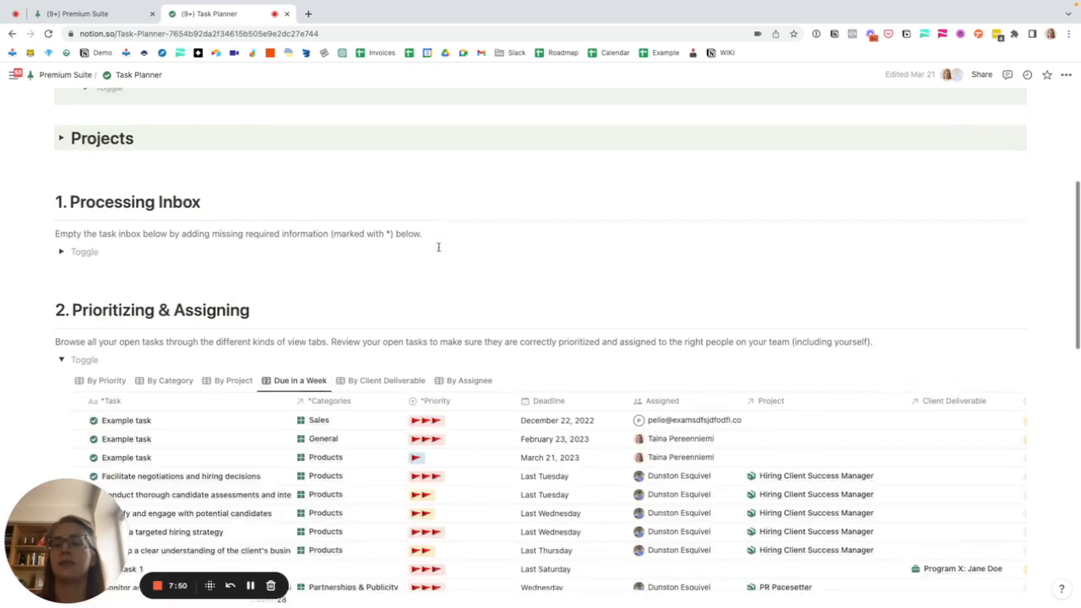
- View the unplanned tasks and April 2023 calendar, then return to Premium Suite home
{"action": "scroll", "scroll_direction": "down", "scroll_amount": 3}
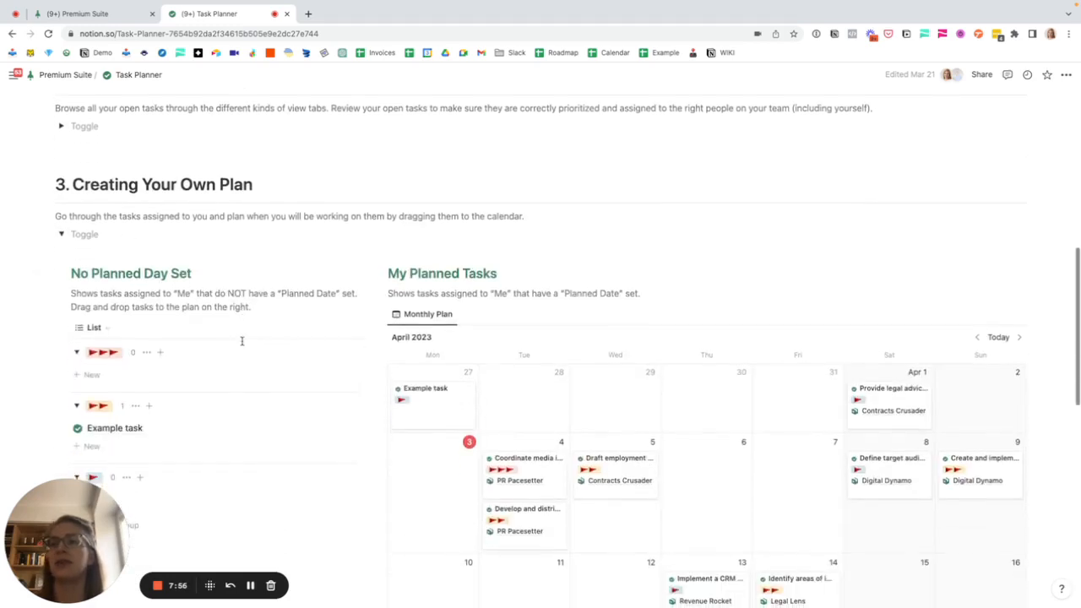
{"action": "scroll", "scroll_direction": "down", "scroll_amount": 3}
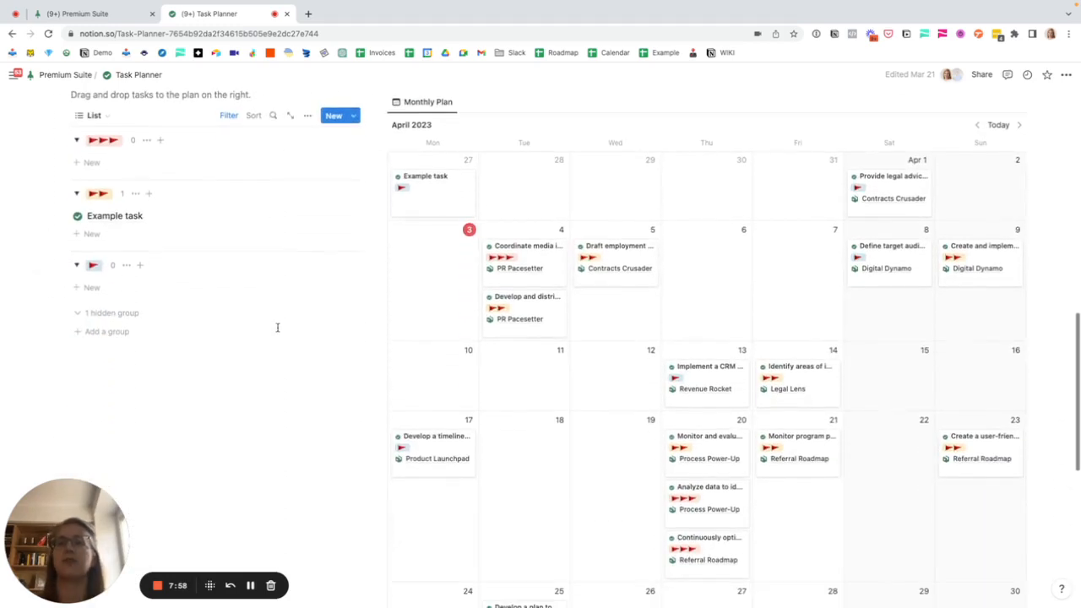
{"action": "scroll", "scroll_direction": "up", "scroll_amount": 3}
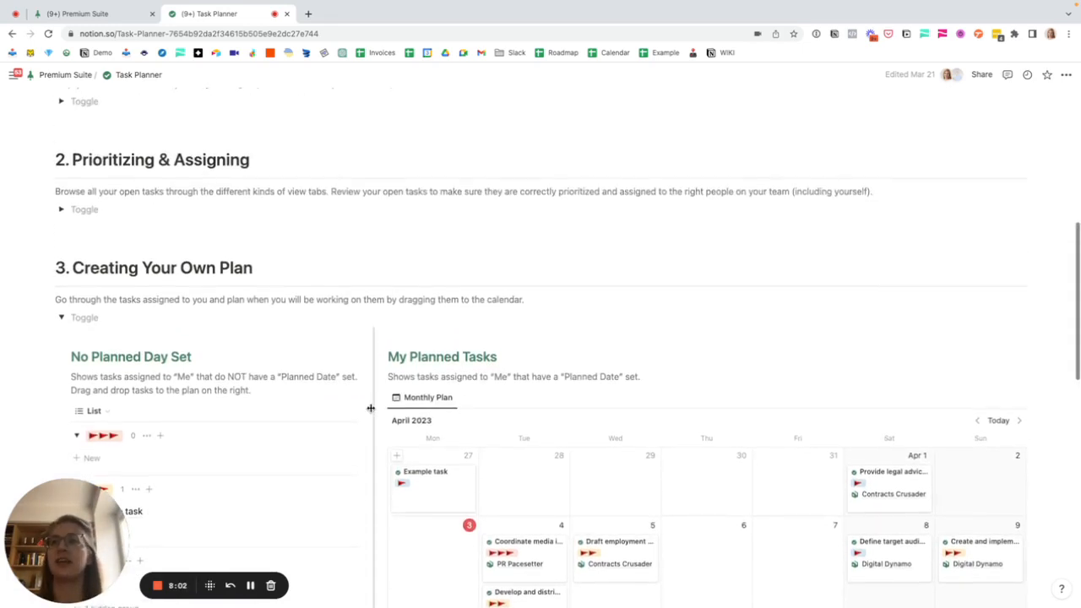
{"action": "left_click", "coordinate": [61, 317]}
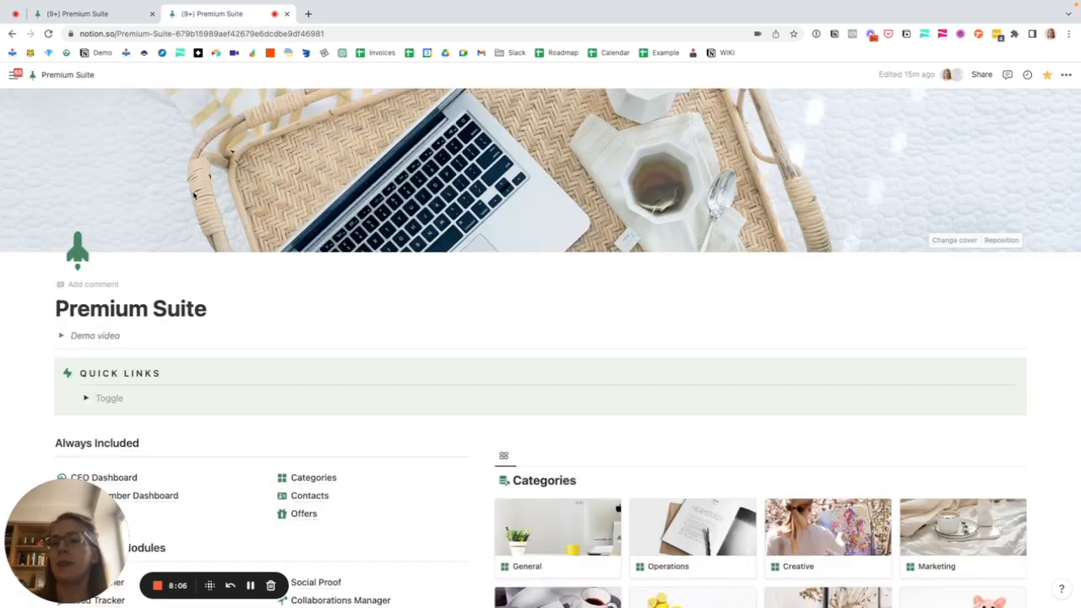
{"action": "scroll", "scroll_direction": "down", "scroll_amount": 3}
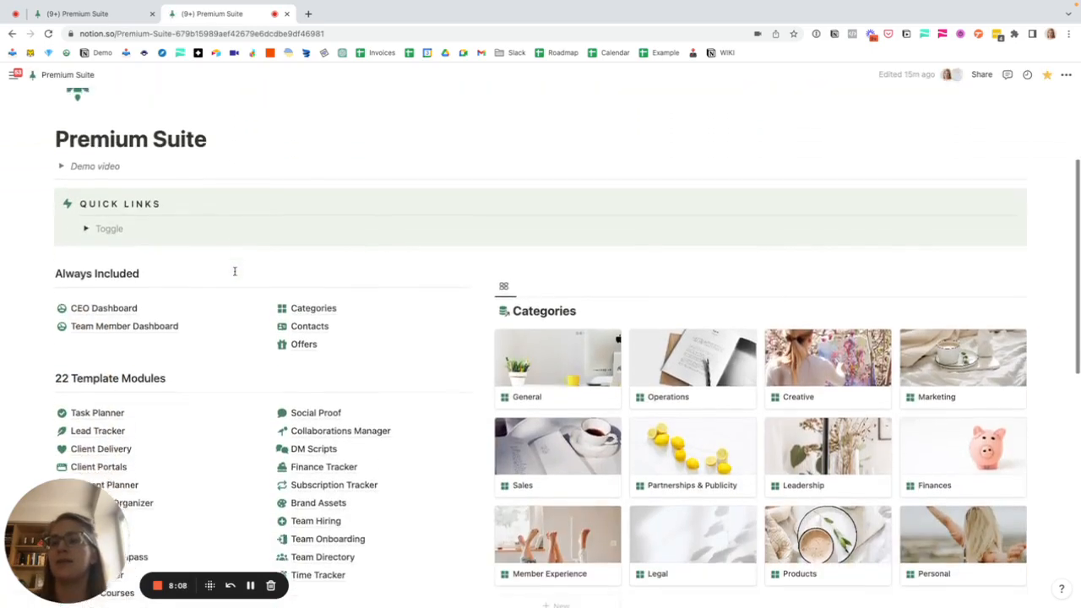
{"action": "scroll", "scroll_direction": "down", "scroll_amount": 3}
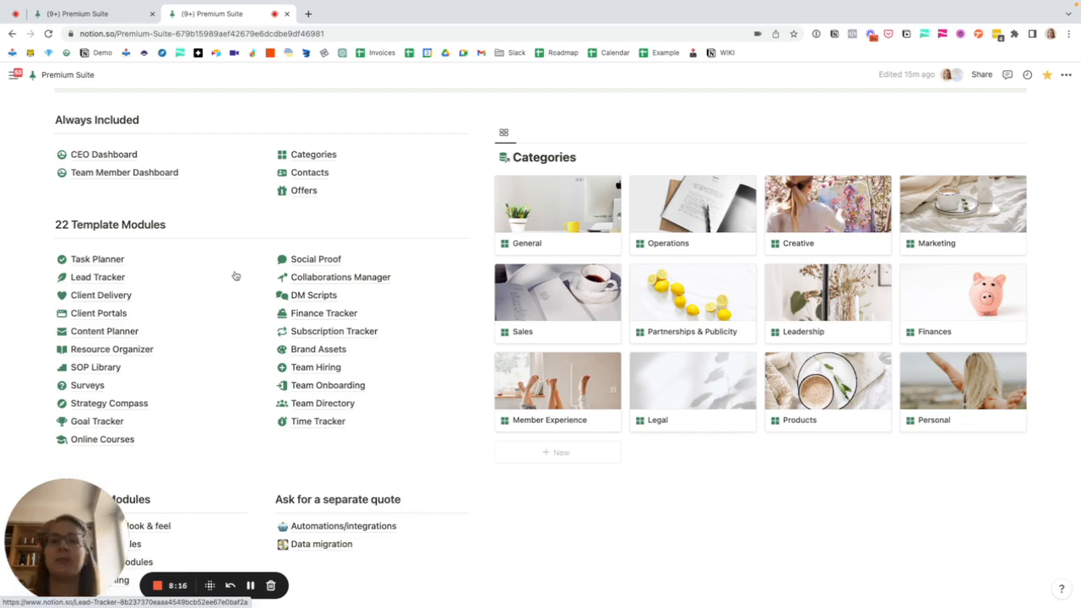
{"action": "mouse_move", "coordinate": [78, 225]}
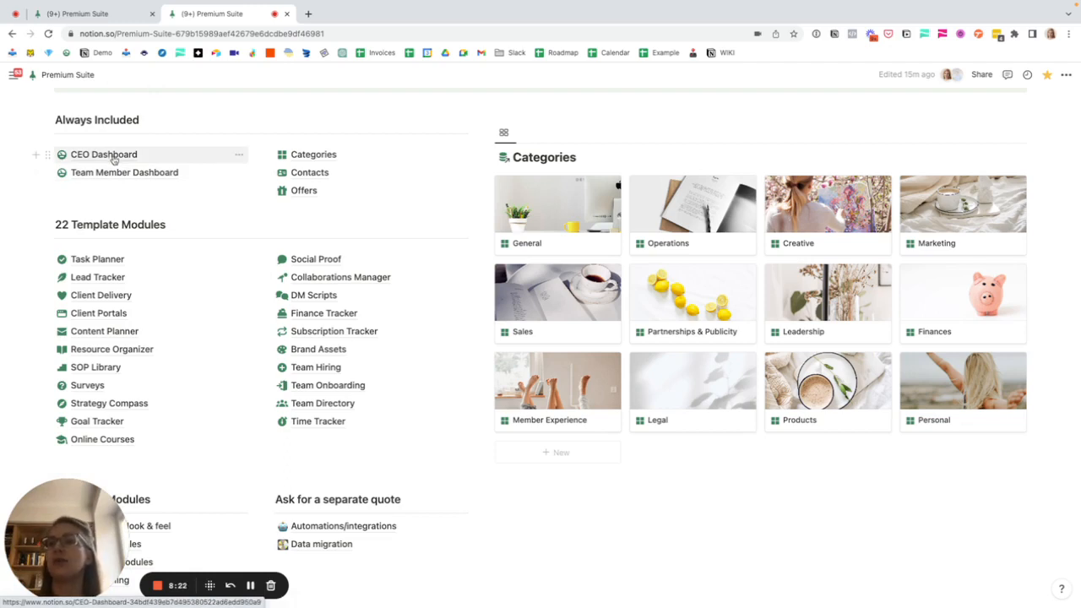
{"action": "left_click", "coordinate": [103, 153]}
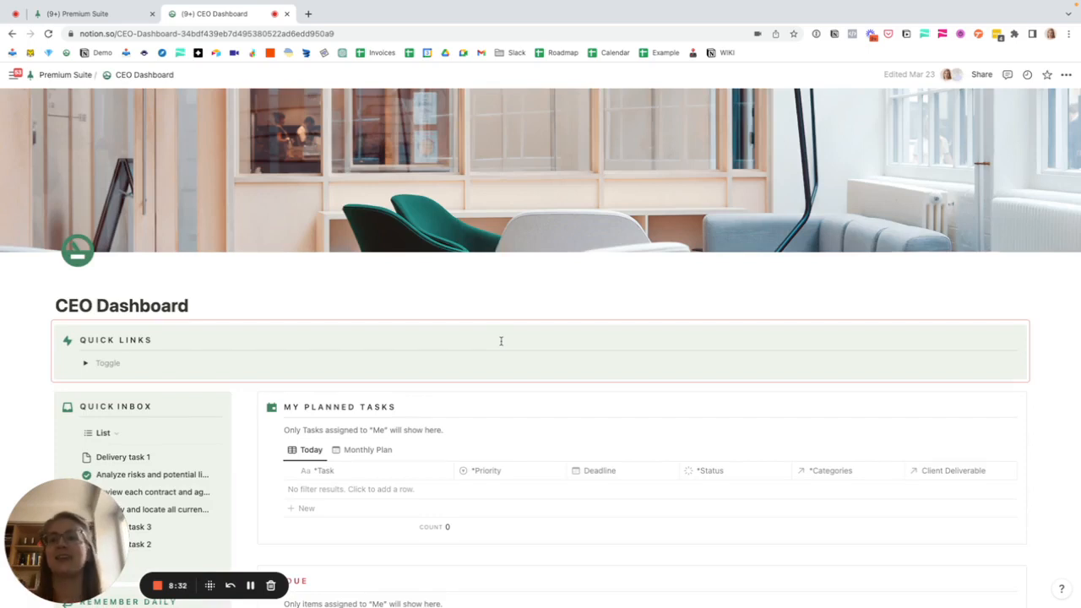
{"action": "scroll", "scroll_direction": "down", "scroll_amount": 3}
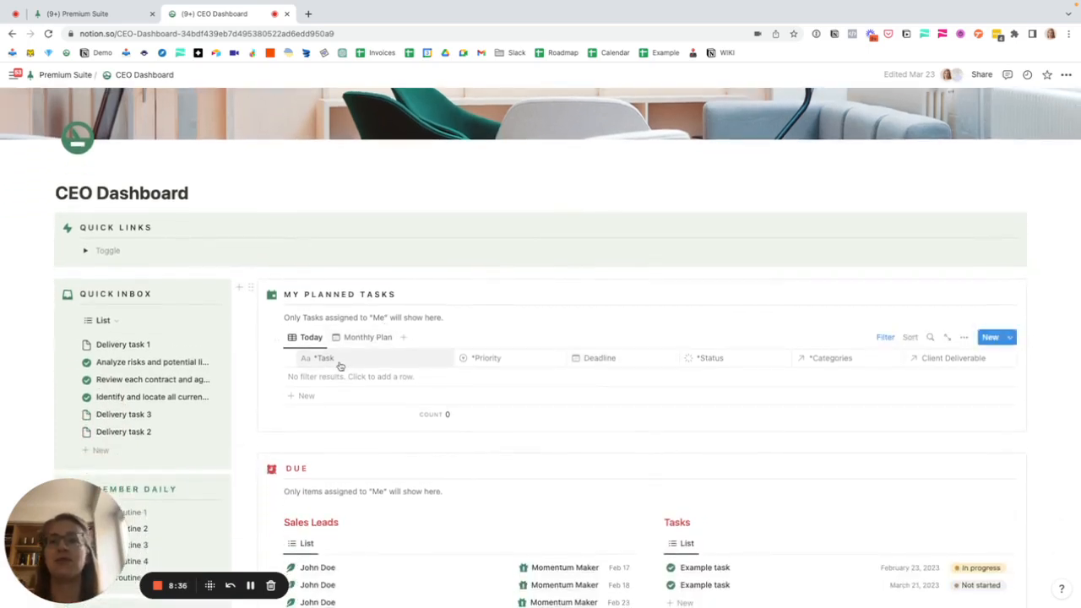
{"action": "scroll", "scroll_direction": "down", "scroll_amount": 3}
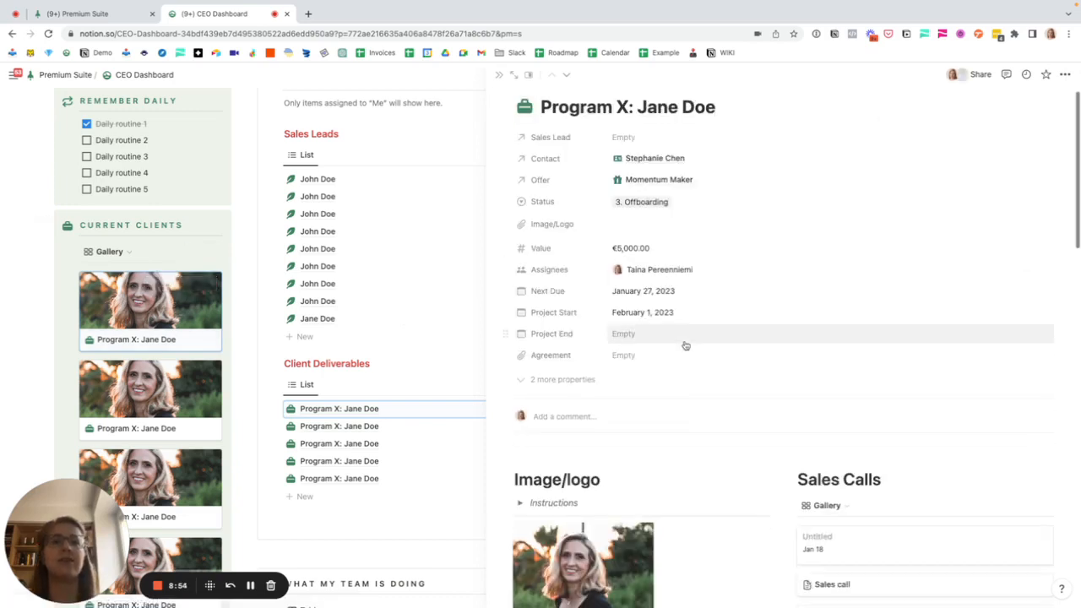
{"action": "scroll", "scroll_direction": "down", "scroll_amount": 3}
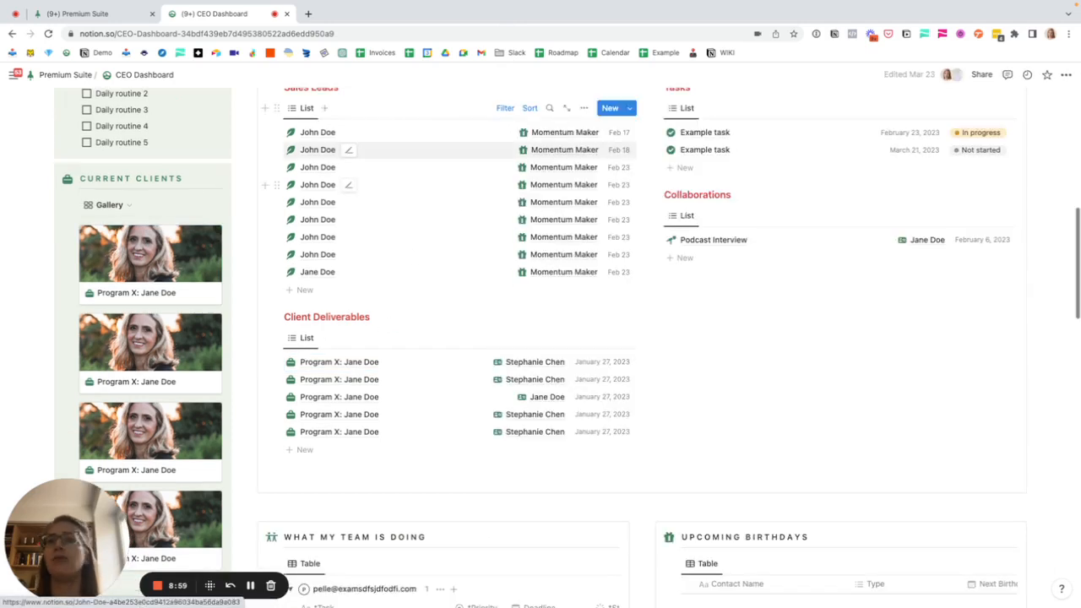
{"action": "scroll", "scroll_direction": "down", "scroll_amount": 3}
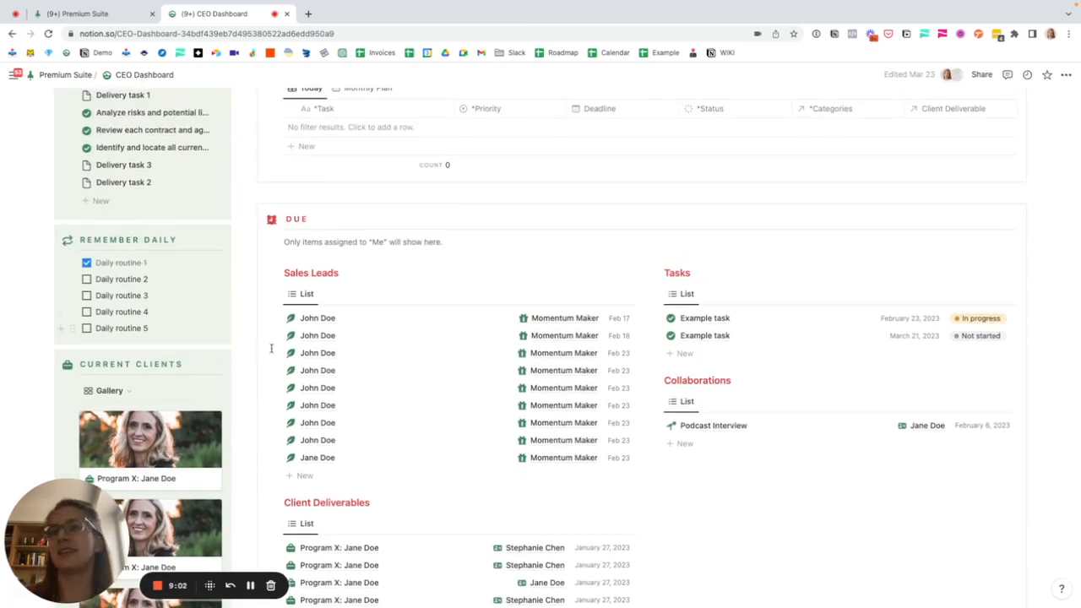
{"action": "scroll", "scroll_direction": "down", "scroll_amount": 3}
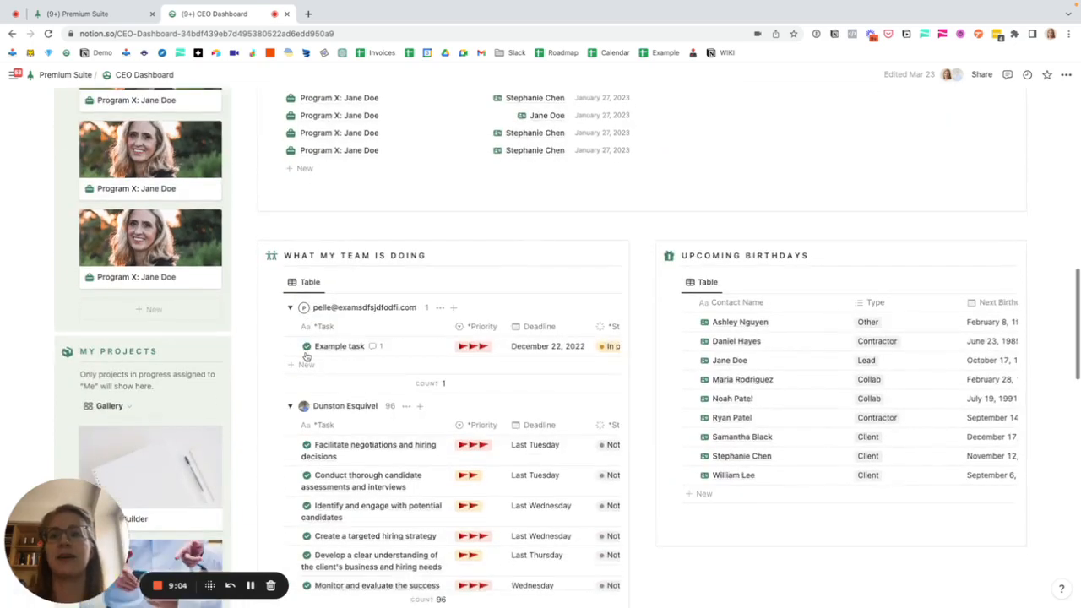
{"action": "scroll", "scroll_direction": "down", "scroll_amount": 3}
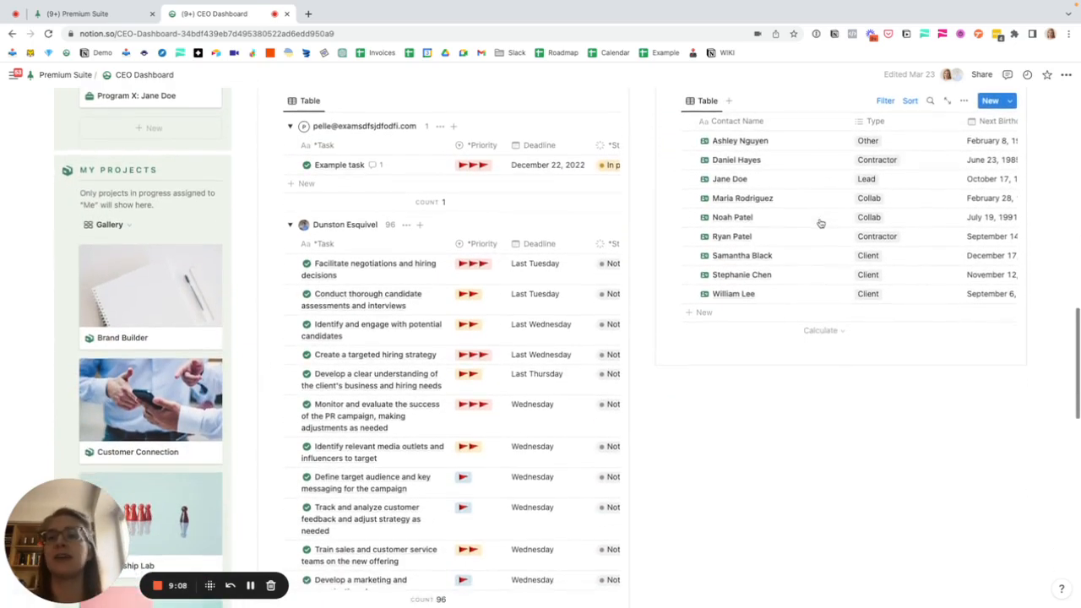
{"action": "scroll", "scroll_direction": "down", "scroll_amount": 3}
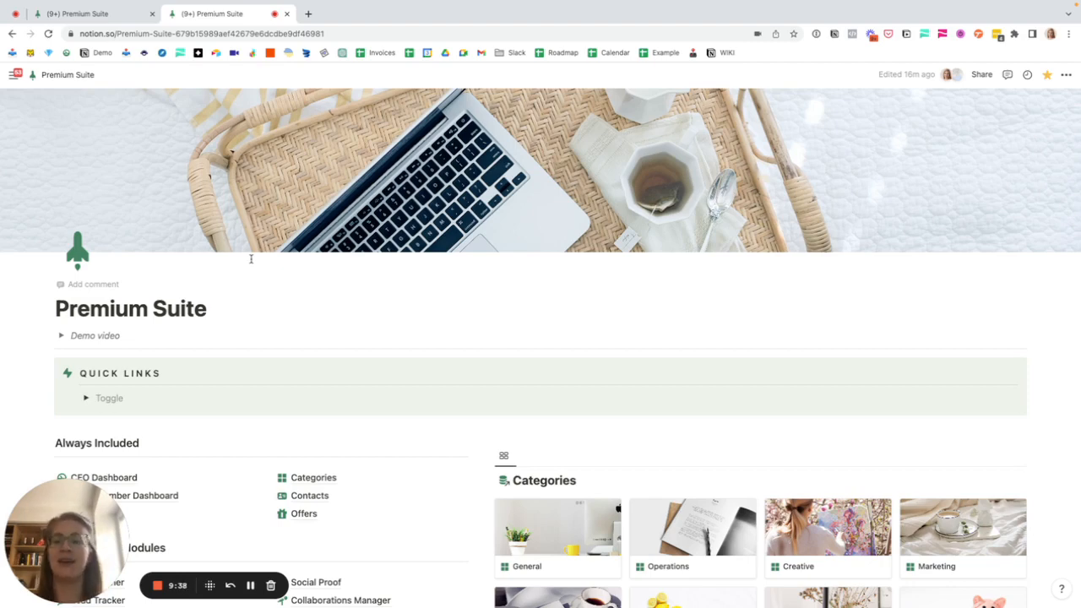
{"action": "scroll", "scroll_direction": "down", "scroll_amount": 3}
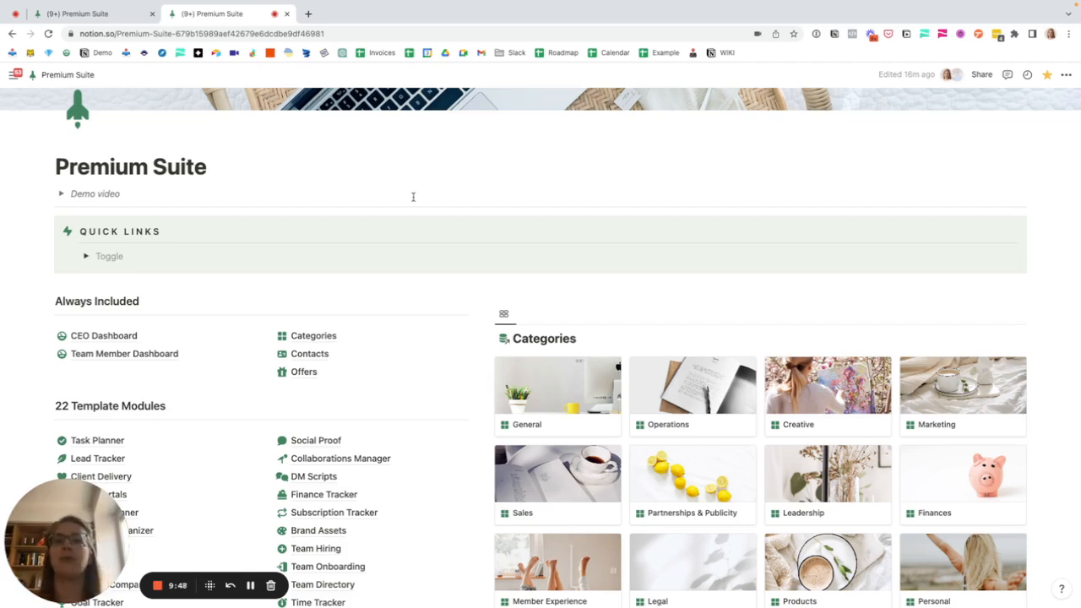
{"action": "scroll", "scroll_direction": "down", "scroll_amount": 3}
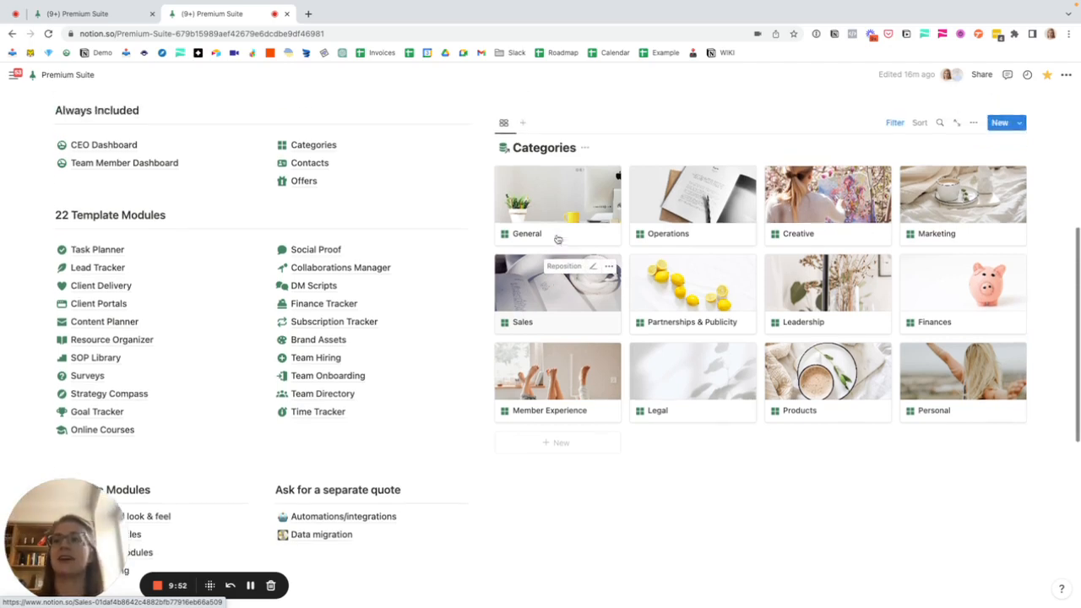
{"action": "scroll", "scroll_direction": "down", "scroll_amount": 3}
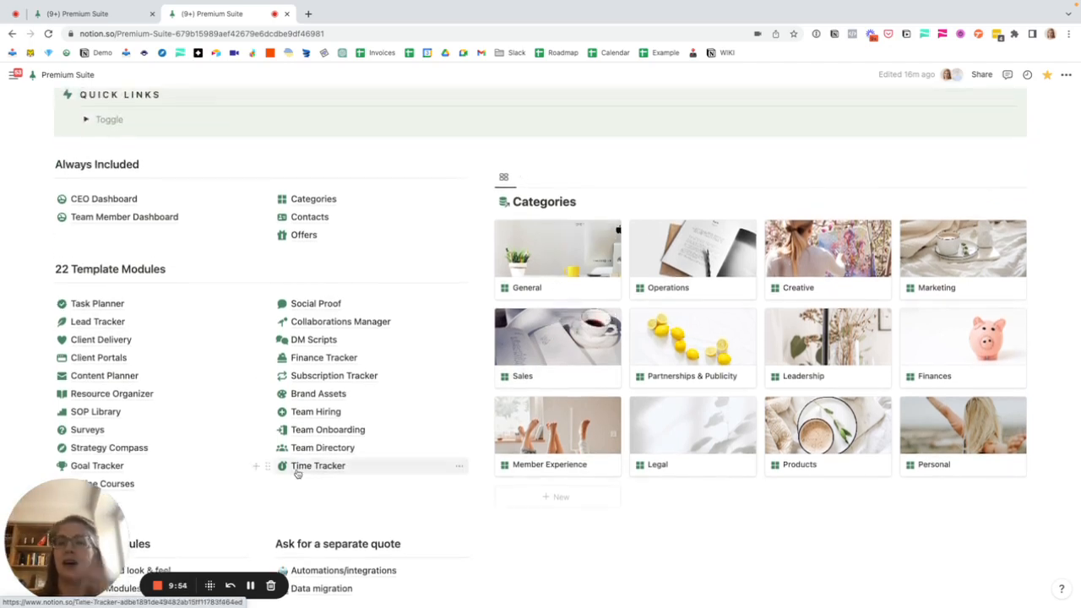
{"action": "scroll", "scroll_direction": "down", "scroll_amount": 3}
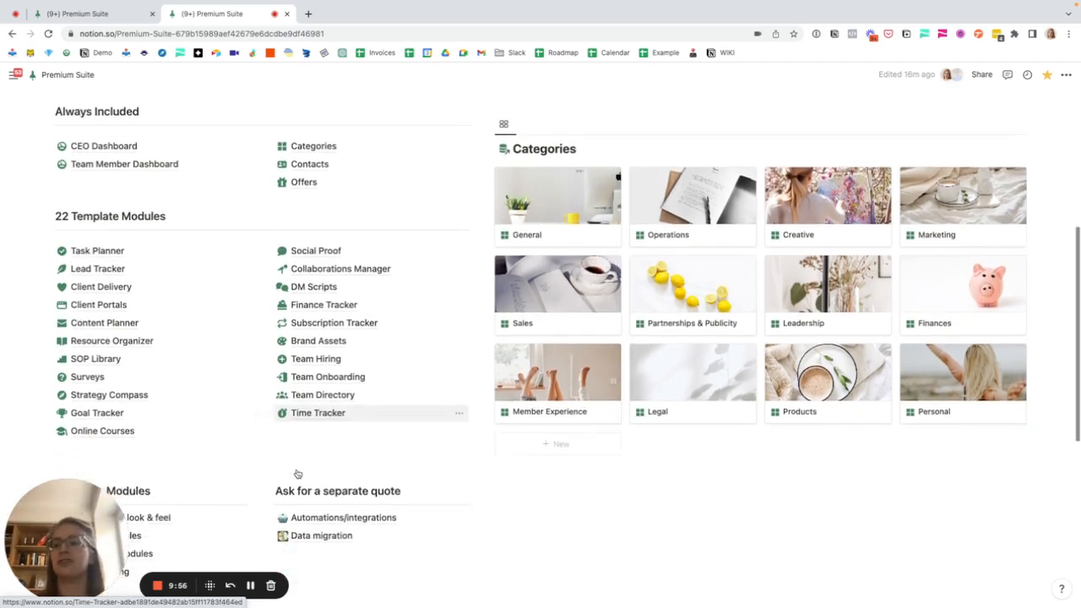